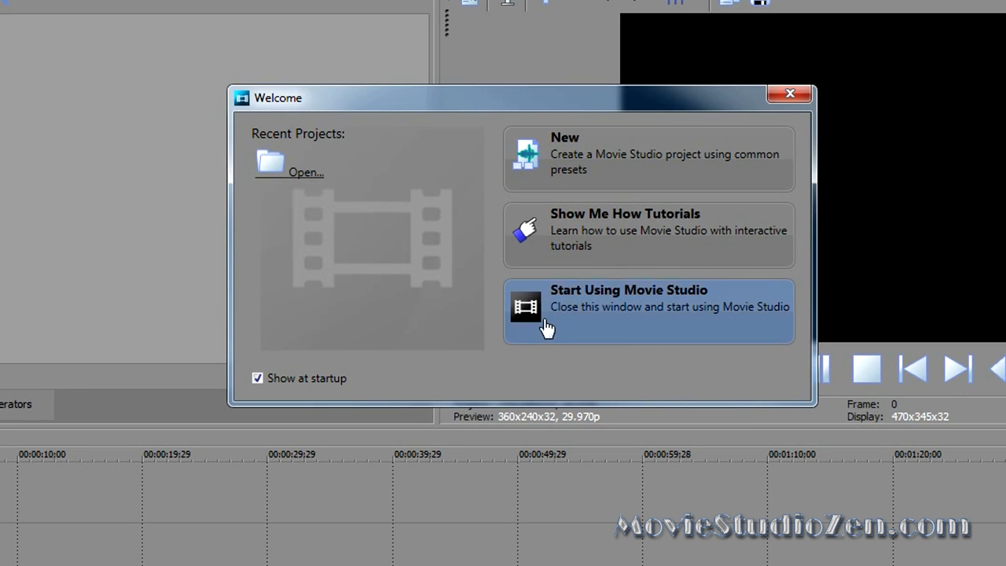
{"action": "mouse_move", "coordinate": [645, 139]}
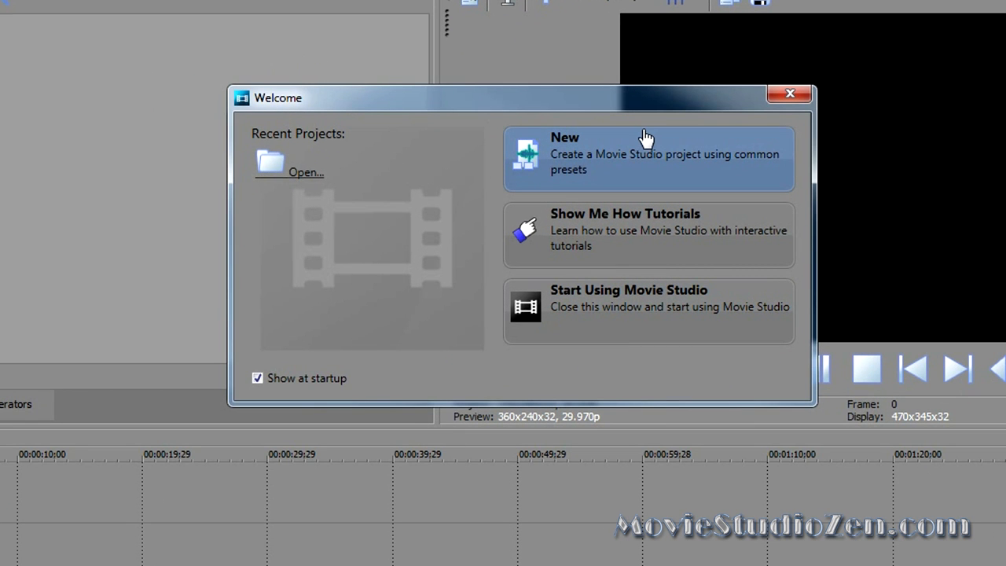
{"action": "mouse_move", "coordinate": [615, 182]}
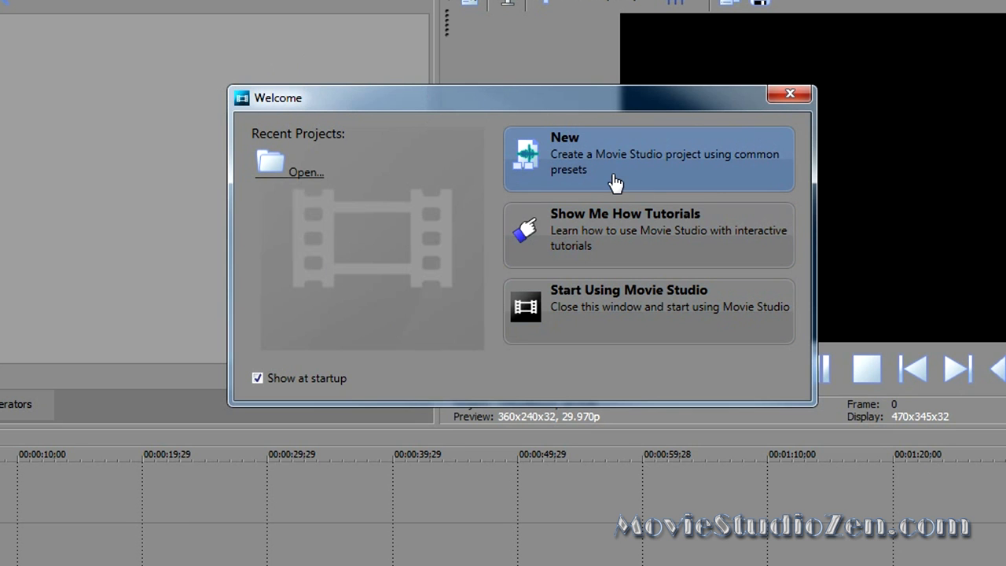
Start a new project from the Welcome screen, showing DV NTSC presets.
{"action": "left_click", "coordinate": [647, 157]}
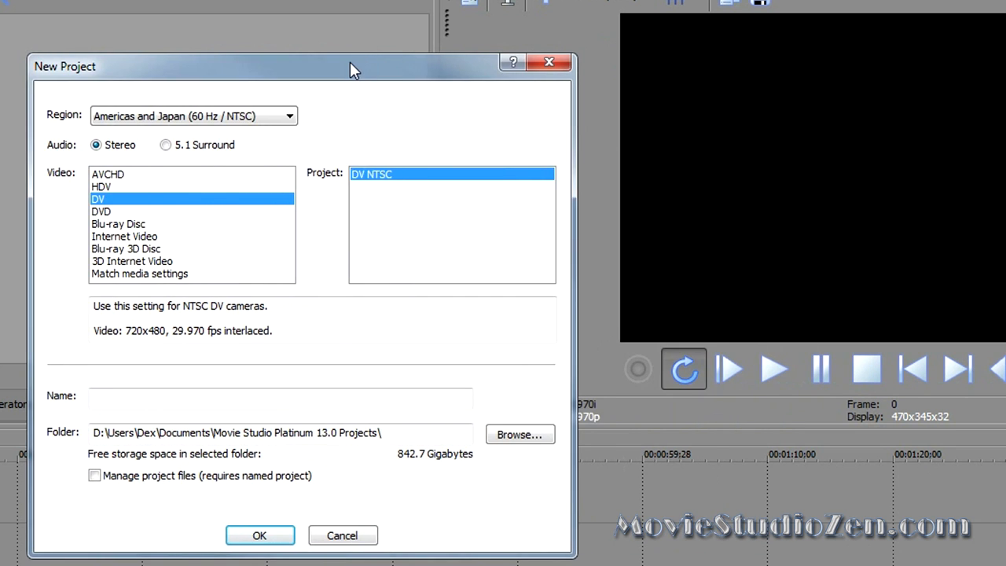
{"action": "mouse_move", "coordinate": [428, 180]}
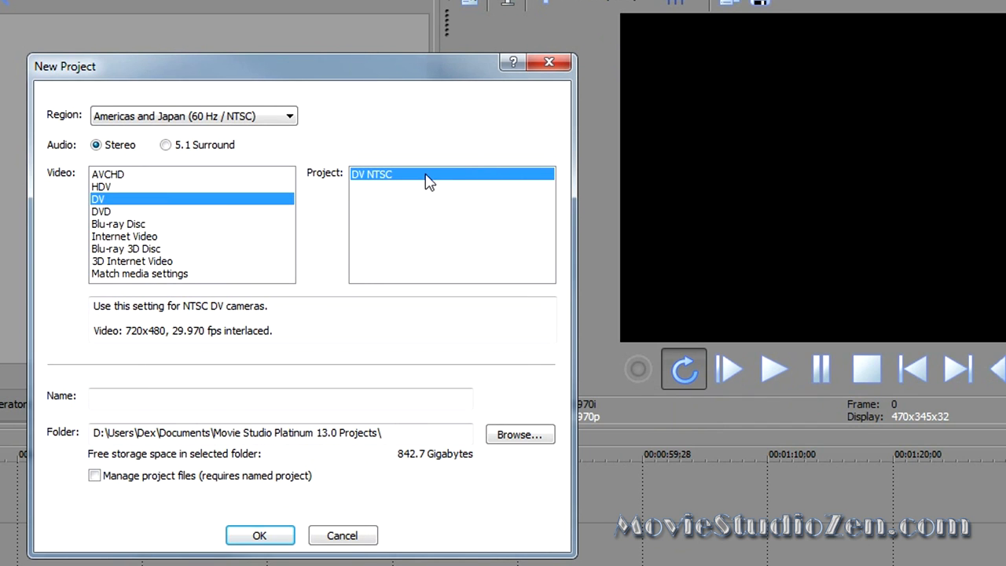
{"action": "mouse_move", "coordinate": [188, 330]}
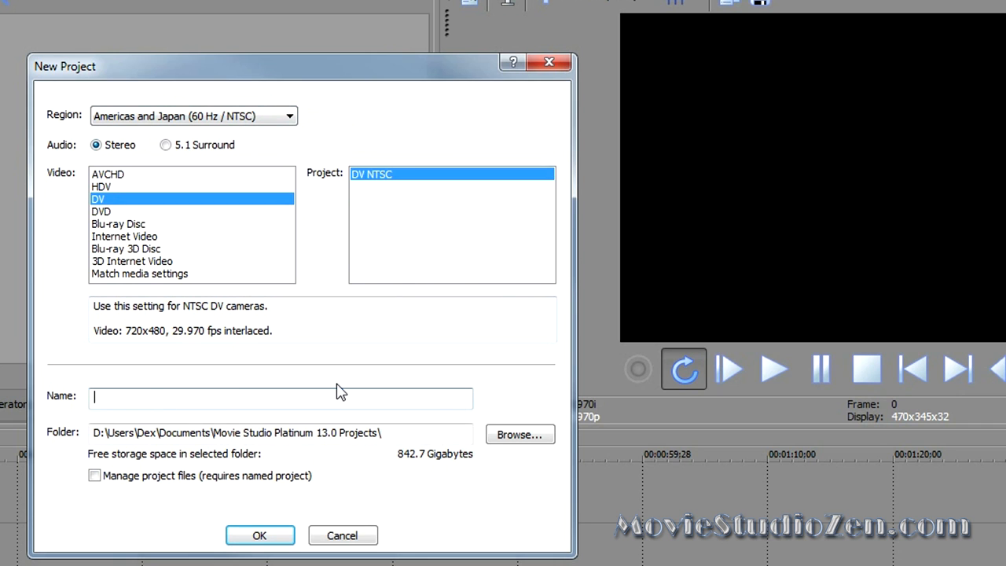
Create the DV NTSC project named 'Basic DVD or Blu-ray'.
{"action": "type", "text": "Basi"}
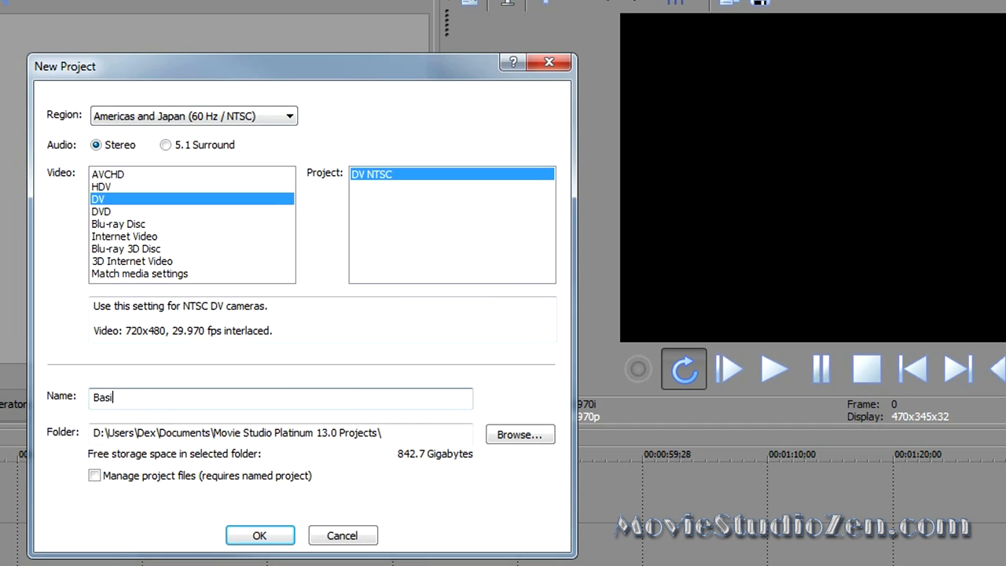
{"action": "type", "text": "c DVD"}
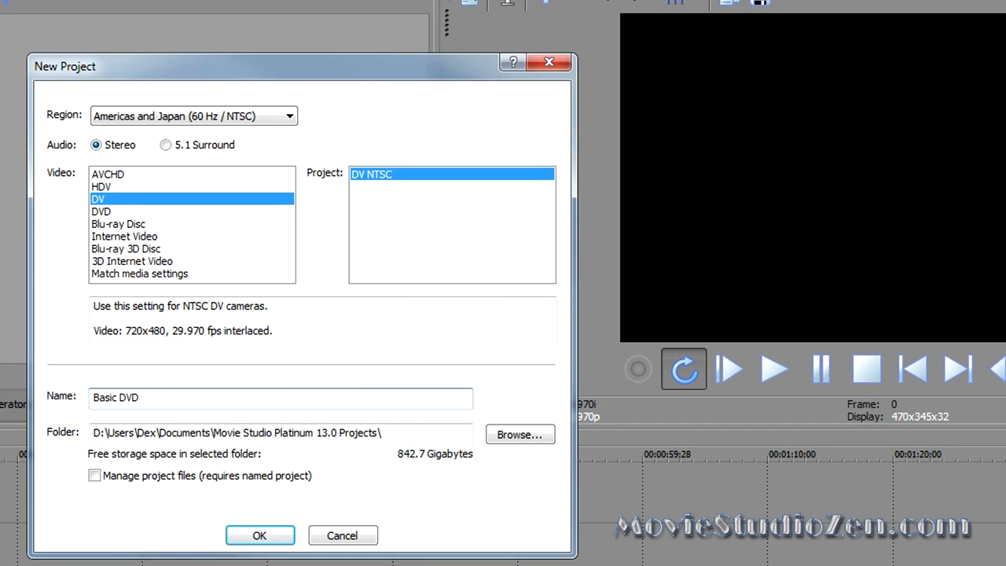
{"action": "type", "text": "or Blu-ray"}
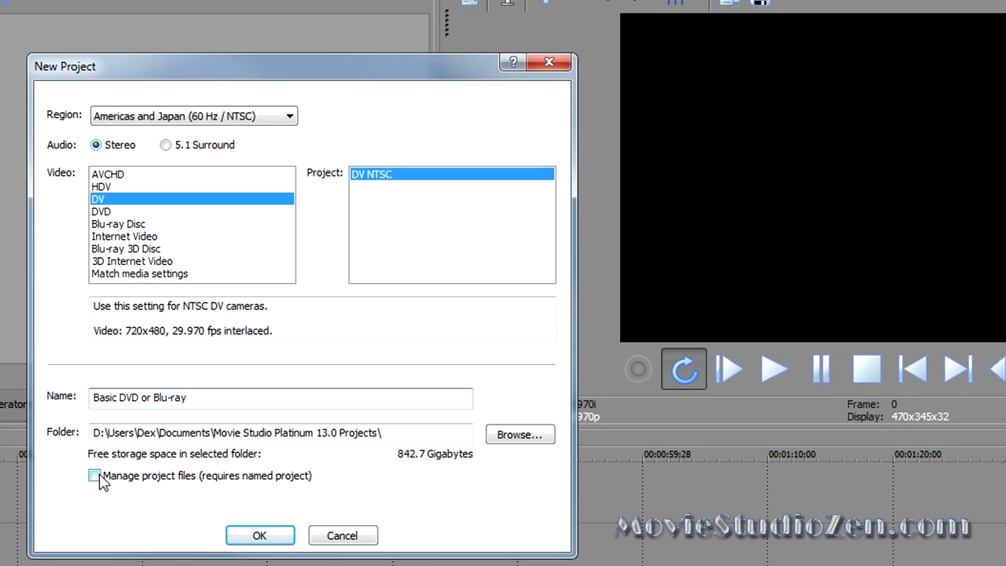
{"action": "left_click", "coordinate": [94, 475]}
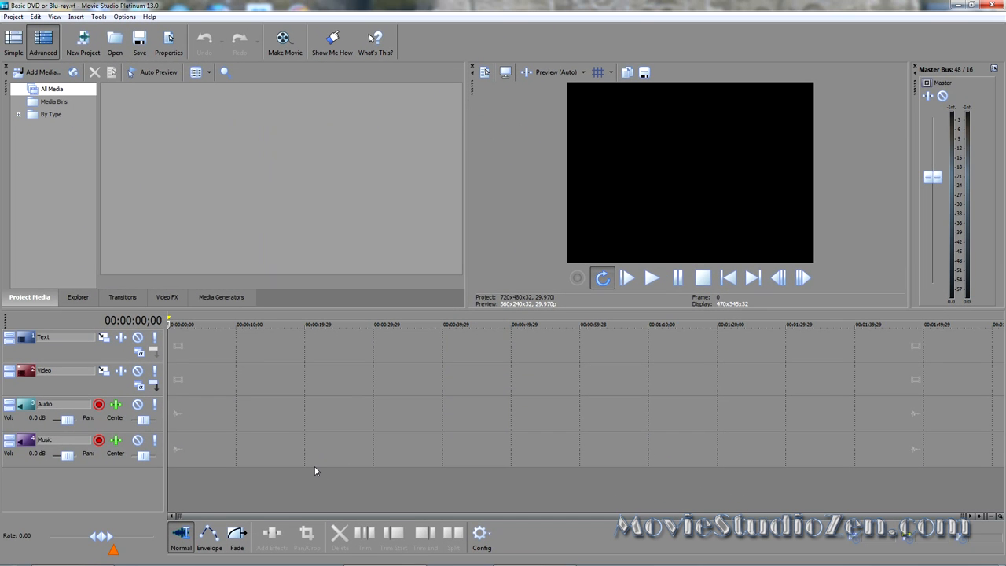
Add an MTS sample clip to the timeline and match project settings to it (1920x1080, 29.970 fps).
{"action": "left_click", "coordinate": [77, 297]}
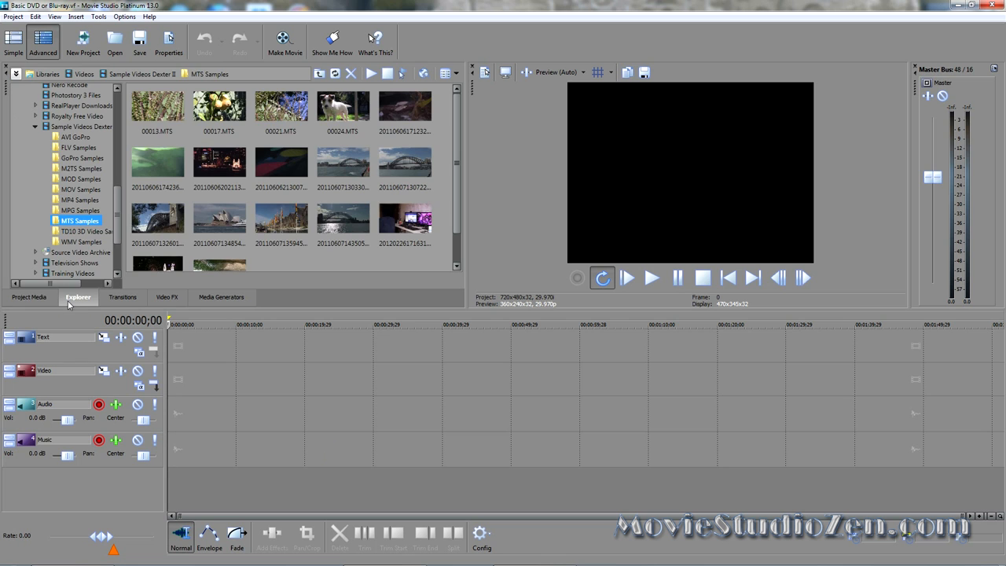
{"action": "mouse_move", "coordinate": [160, 218]}
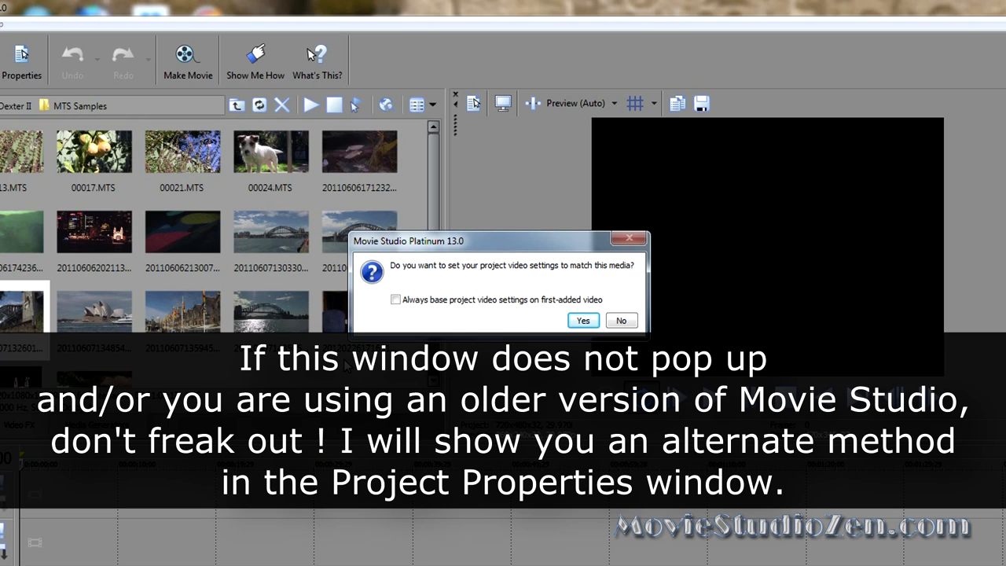
{"action": "mouse_move", "coordinate": [583, 286]}
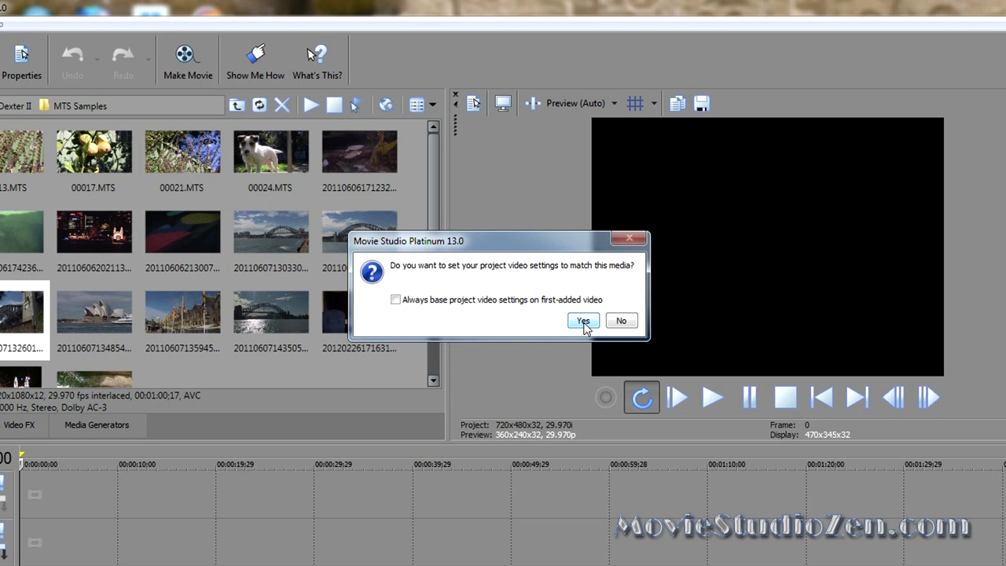
{"action": "left_click", "coordinate": [582, 321]}
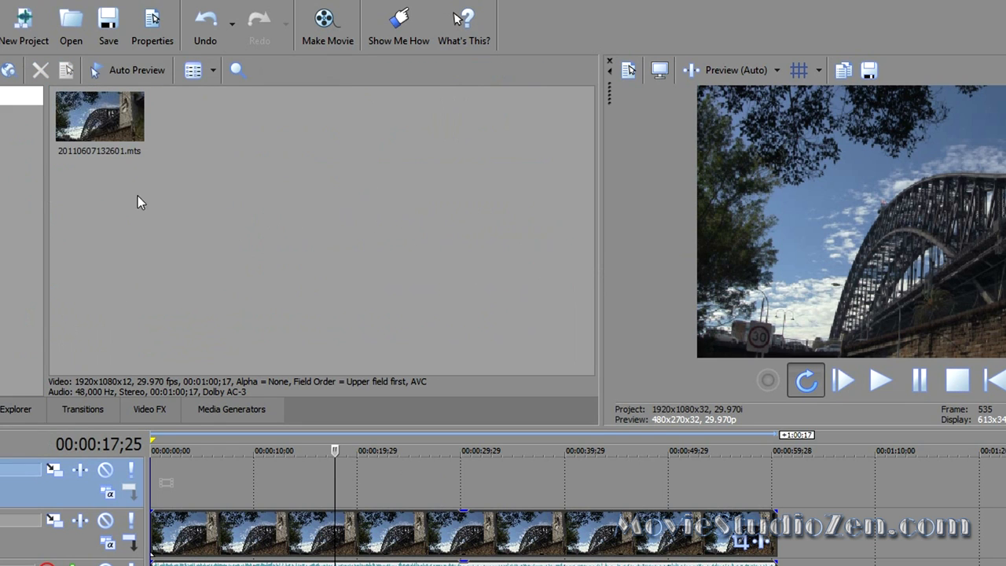
{"action": "left_click", "coordinate": [101, 117]}
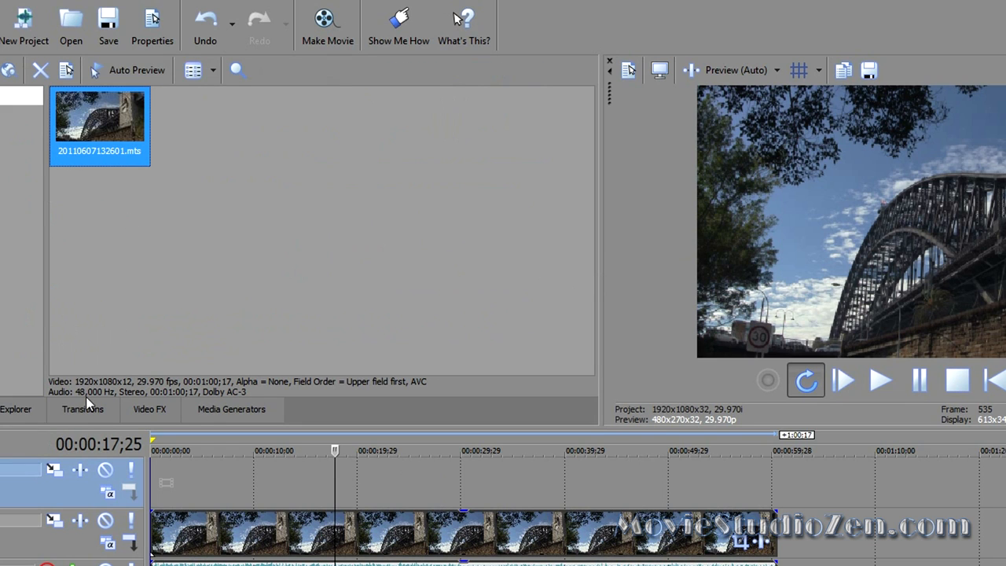
{"action": "mouse_move", "coordinate": [60, 394]}
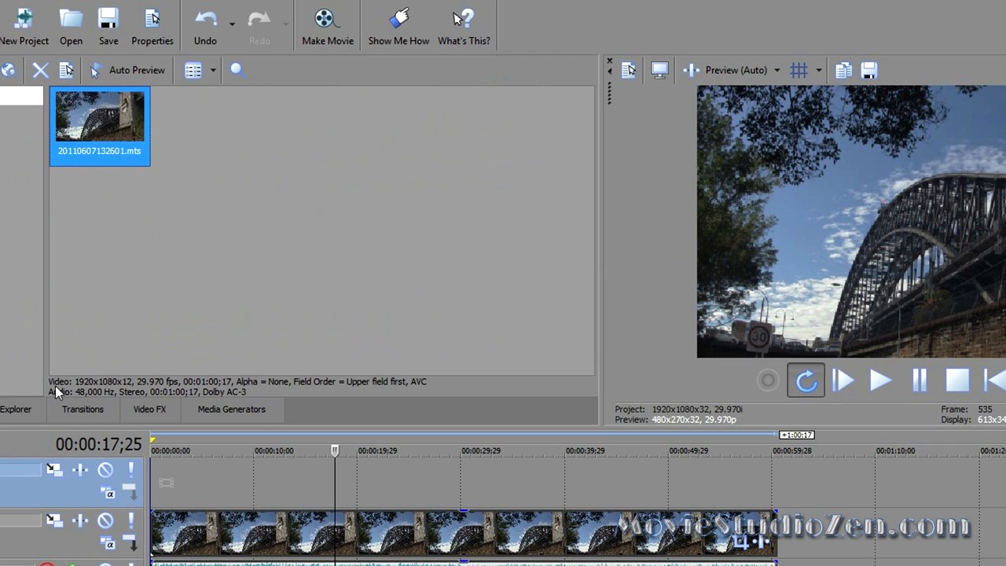
{"action": "mouse_move", "coordinate": [135, 271]}
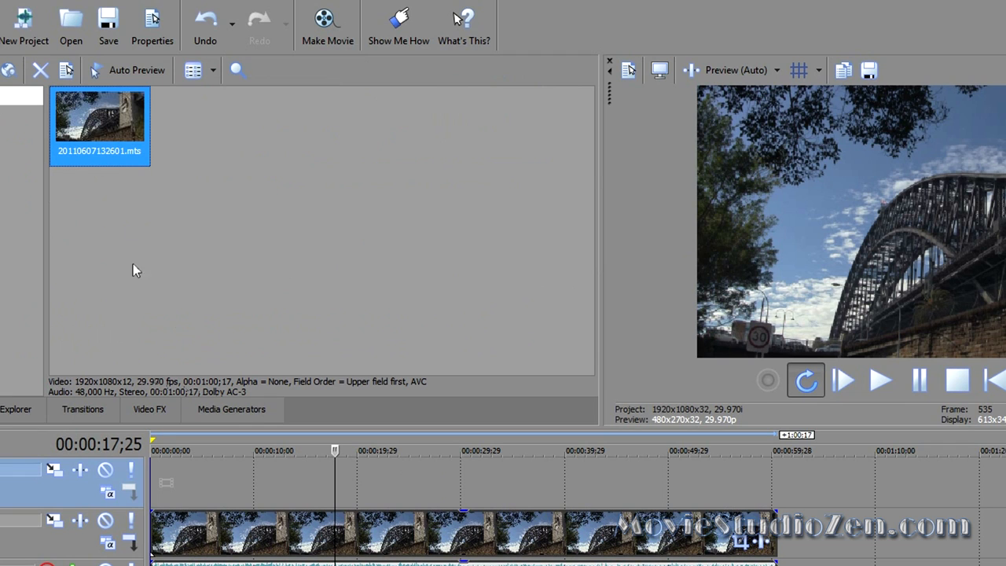
{"action": "mouse_move", "coordinate": [117, 400]}
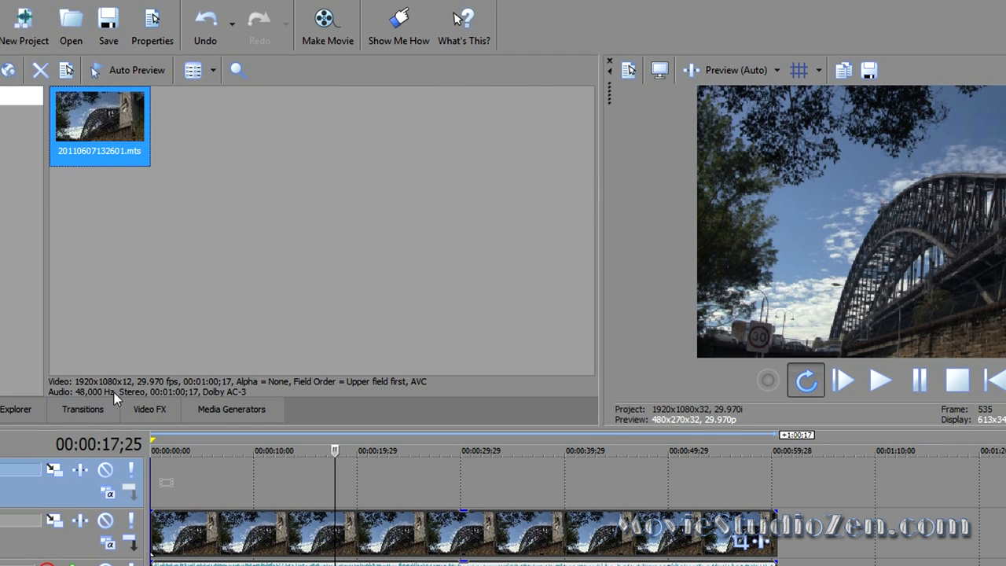
{"action": "mouse_move", "coordinate": [154, 393]}
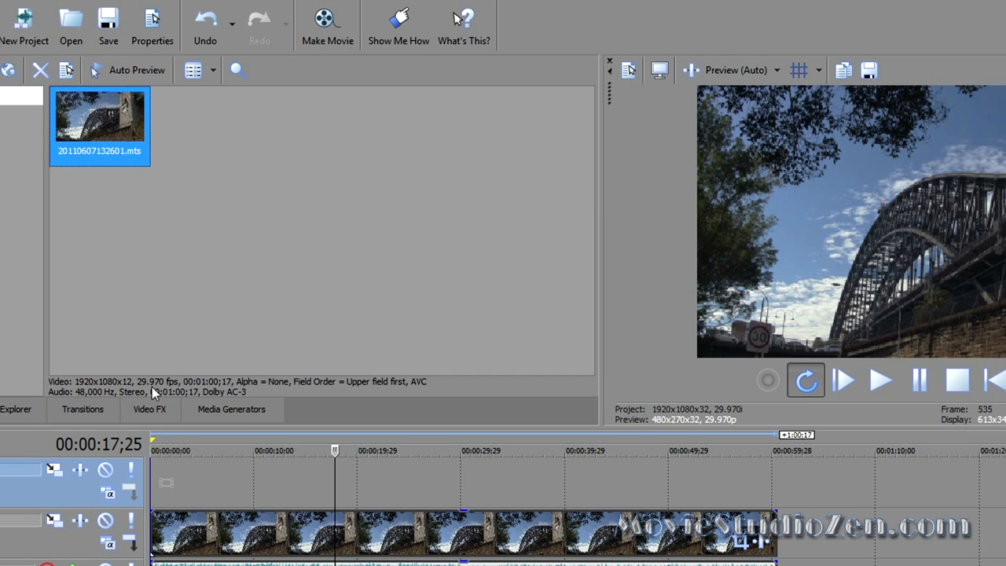
{"action": "mouse_move", "coordinate": [187, 393]}
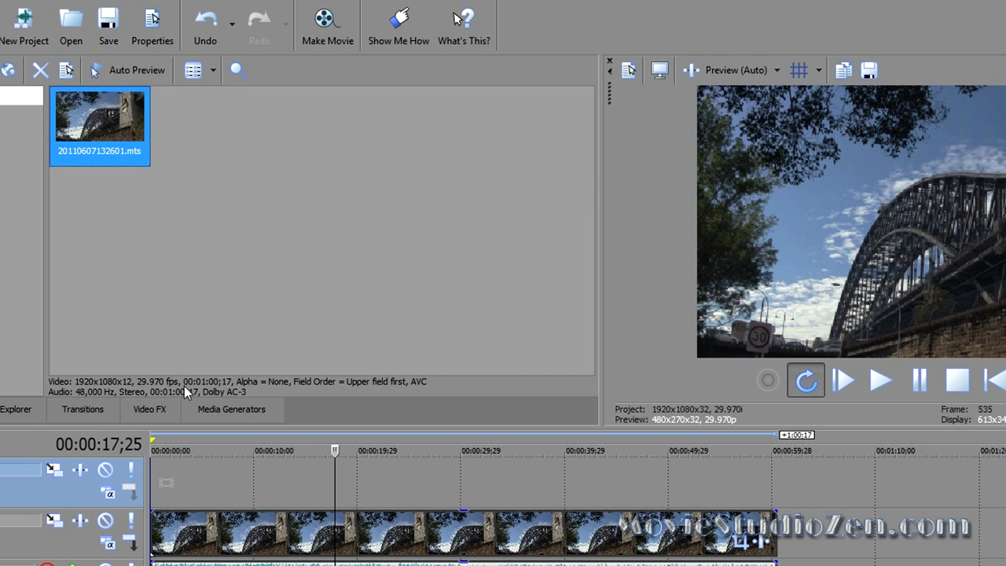
{"action": "mouse_move", "coordinate": [651, 362]}
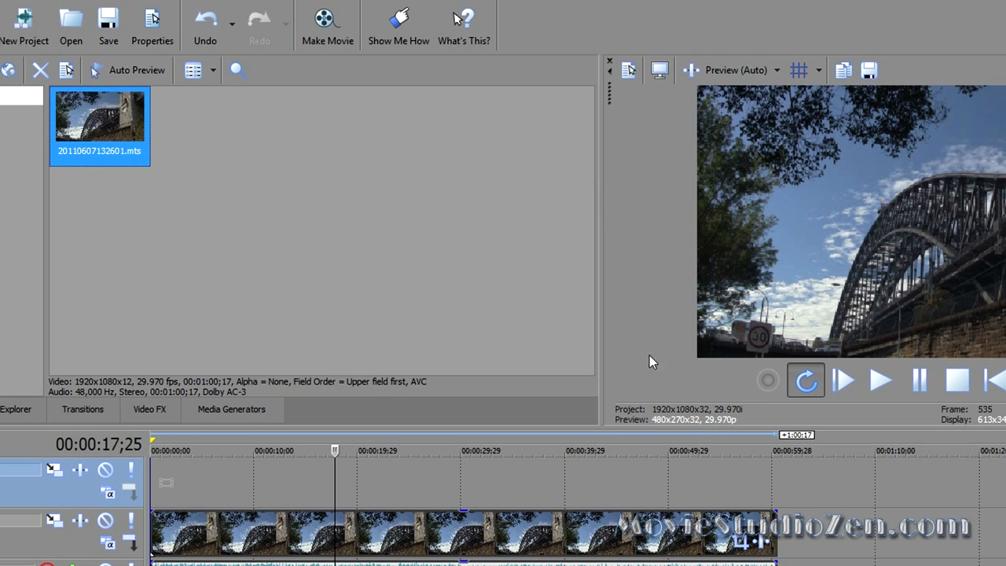
{"action": "mouse_move", "coordinate": [629, 113]}
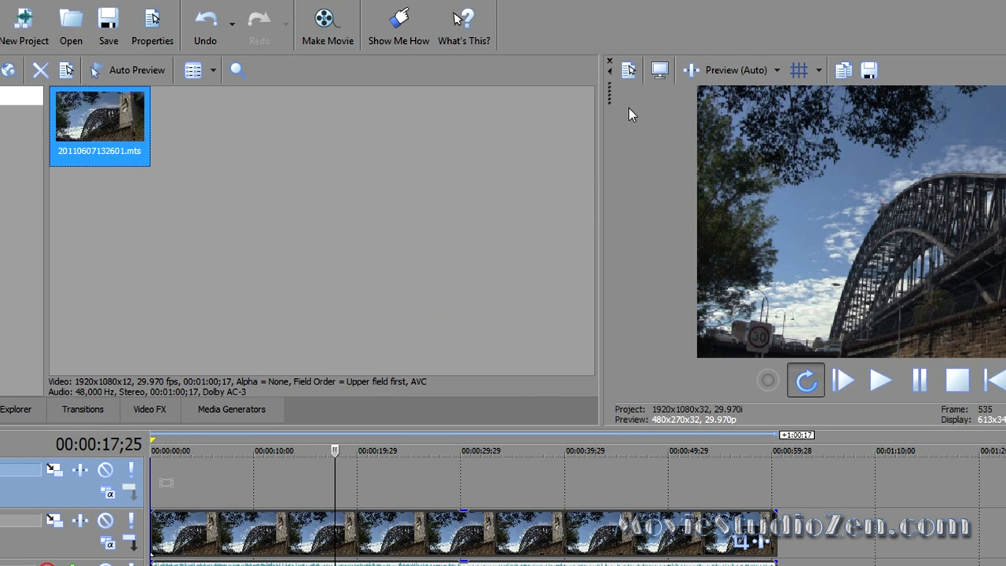
{"action": "mouse_move", "coordinate": [629, 69]}
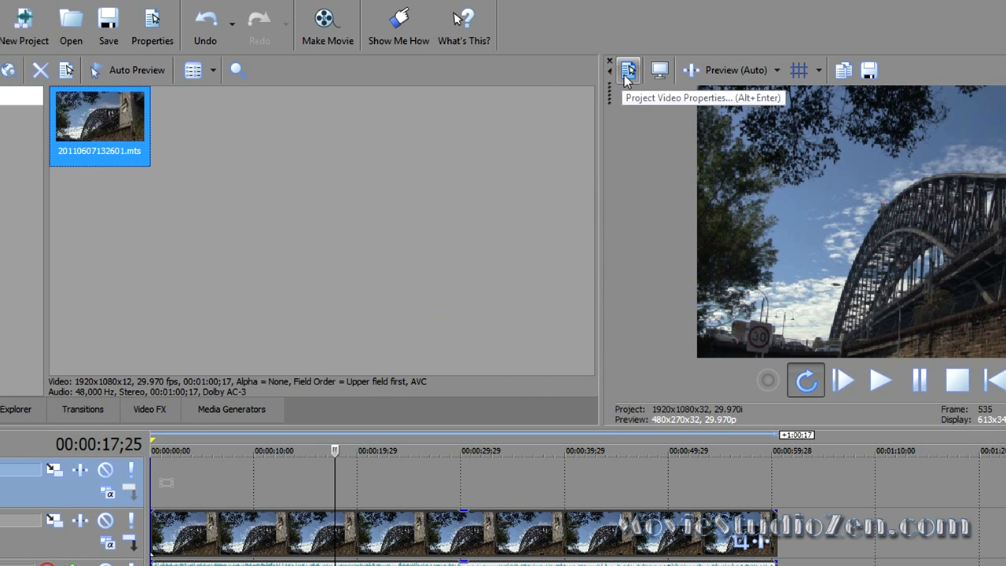
{"action": "left_click", "coordinate": [629, 69]}
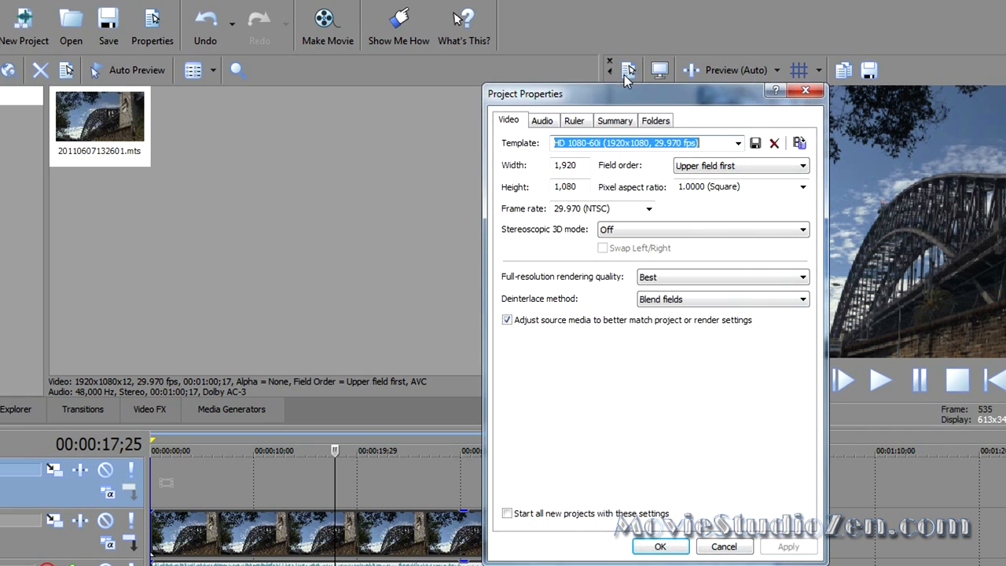
{"action": "left_click_drag", "start_coordinate": [652, 94], "coordinate": [504, 44]}
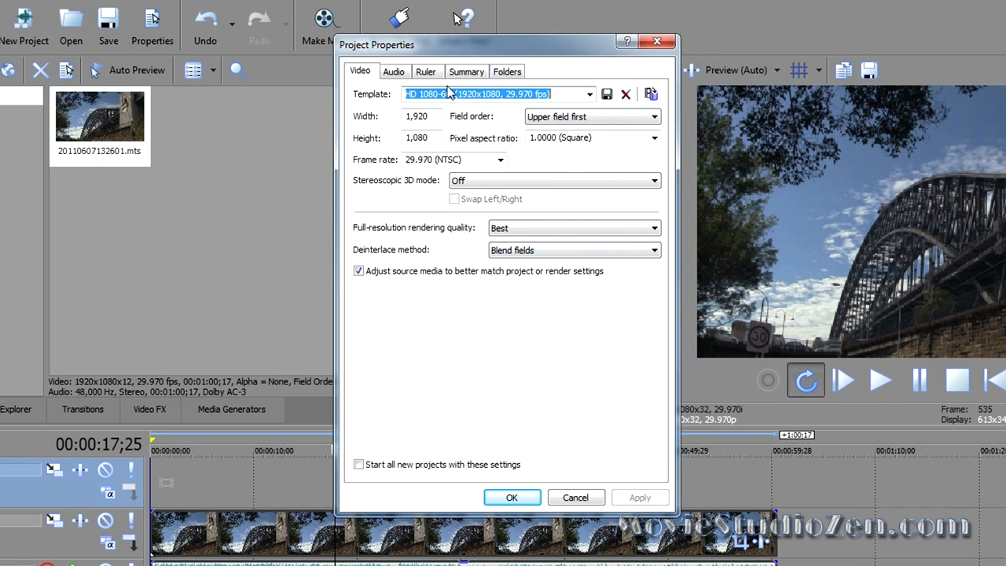
{"action": "mouse_move", "coordinate": [417, 248]}
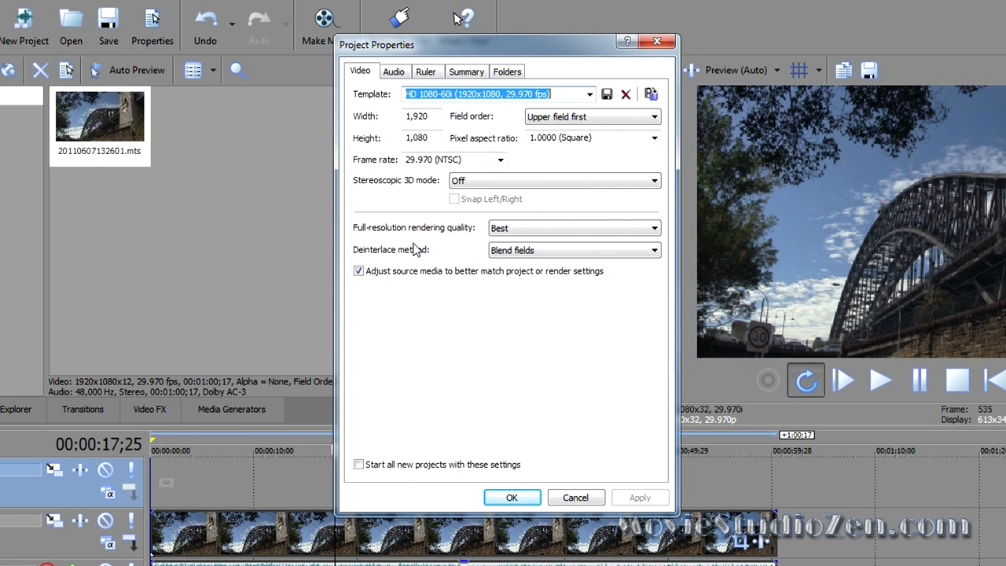
{"action": "mouse_move", "coordinate": [642, 353]}
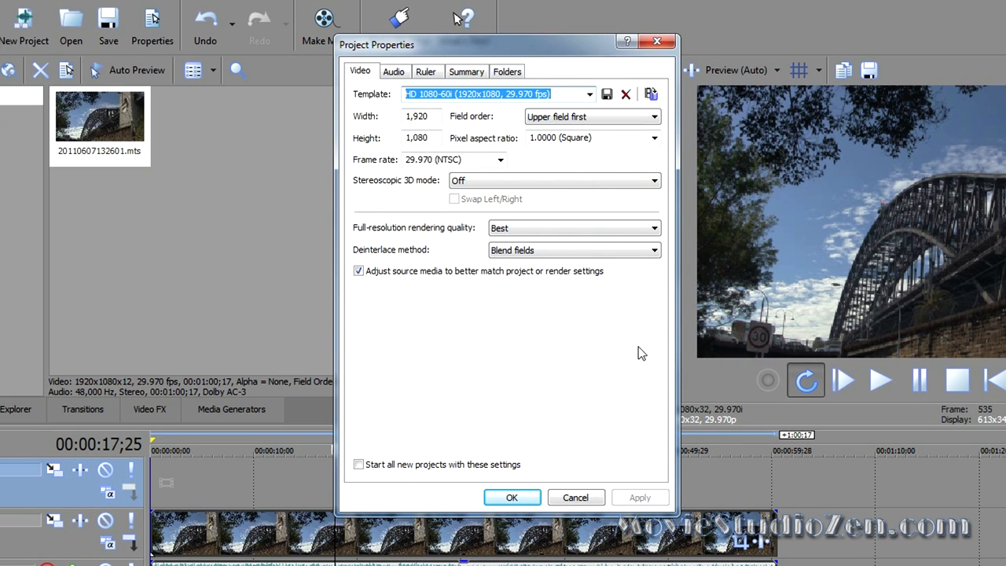
{"action": "mouse_move", "coordinate": [778, 305]}
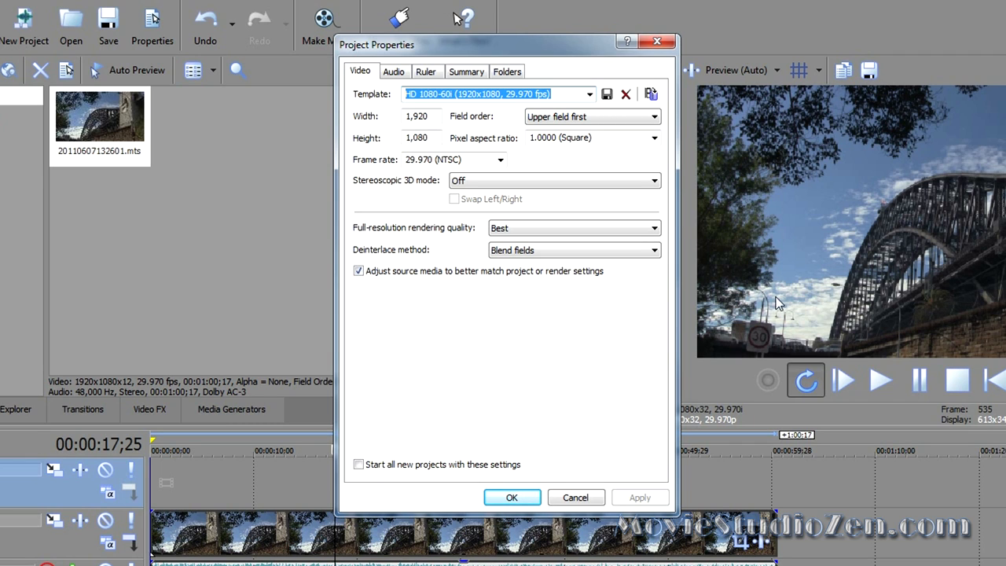
{"action": "mouse_move", "coordinate": [925, 131]}
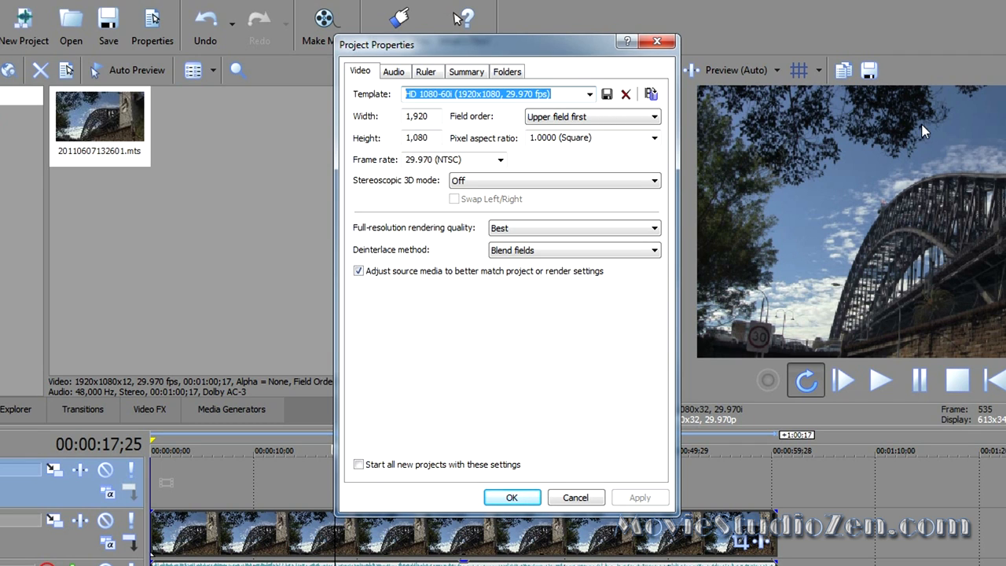
{"action": "mouse_move", "coordinate": [862, 244]}
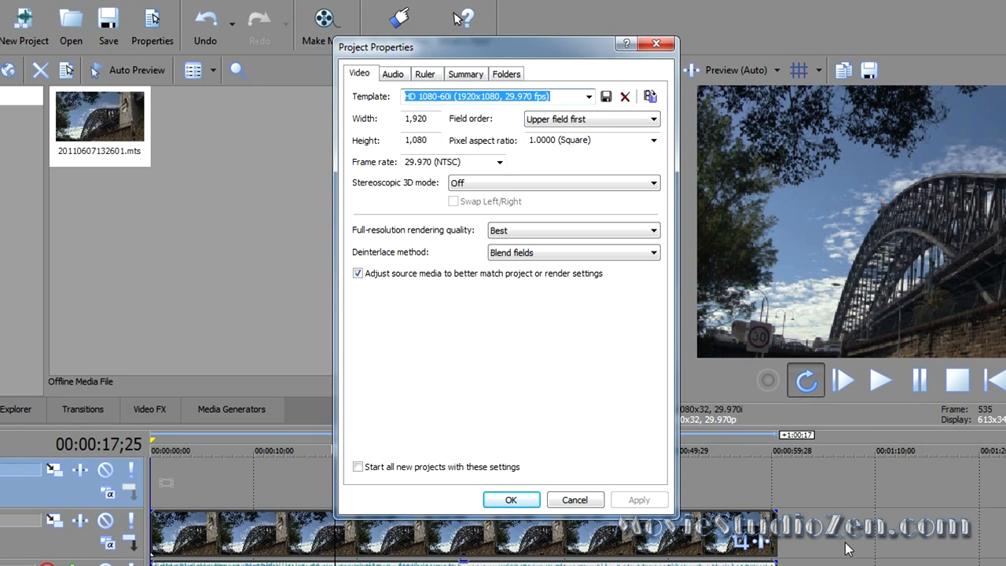
{"action": "mouse_move", "coordinate": [327, 228]}
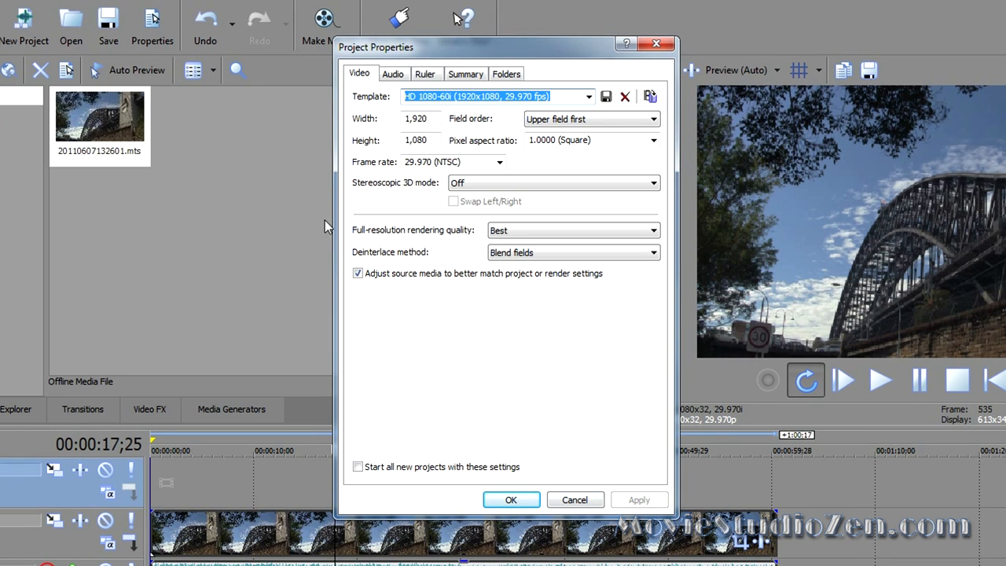
{"action": "mouse_move", "coordinate": [653, 438]}
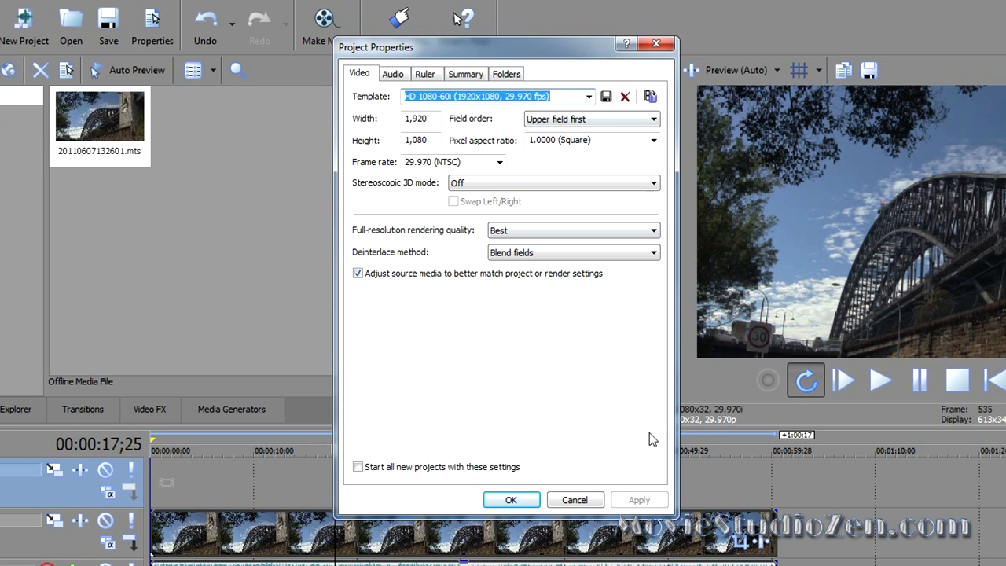
{"action": "mouse_move", "coordinate": [651, 96]}
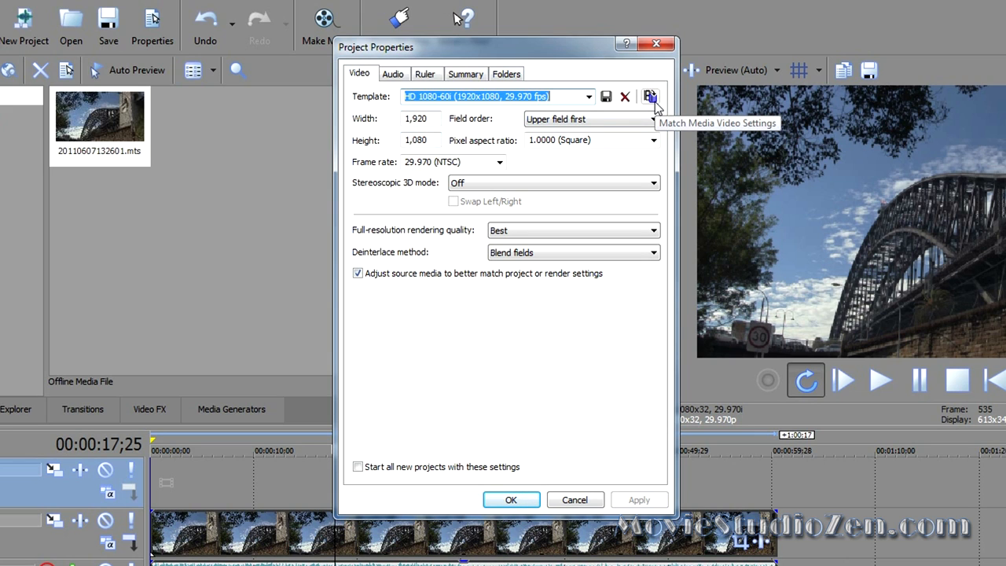
{"action": "left_click", "coordinate": [651, 96]}
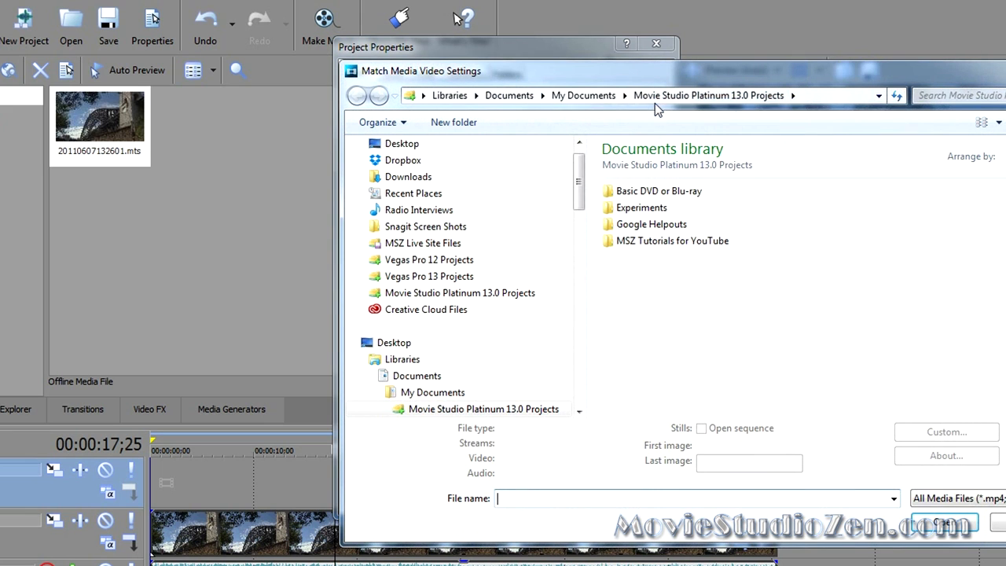
{"action": "scroll", "scroll_direction": "down", "scroll_amount": 3}
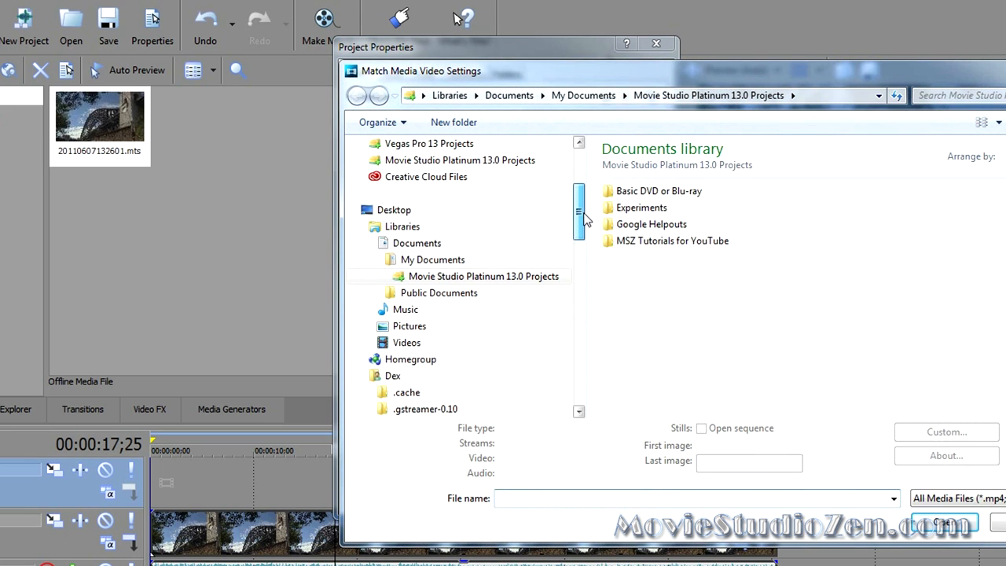
{"action": "left_click", "coordinate": [405, 343]}
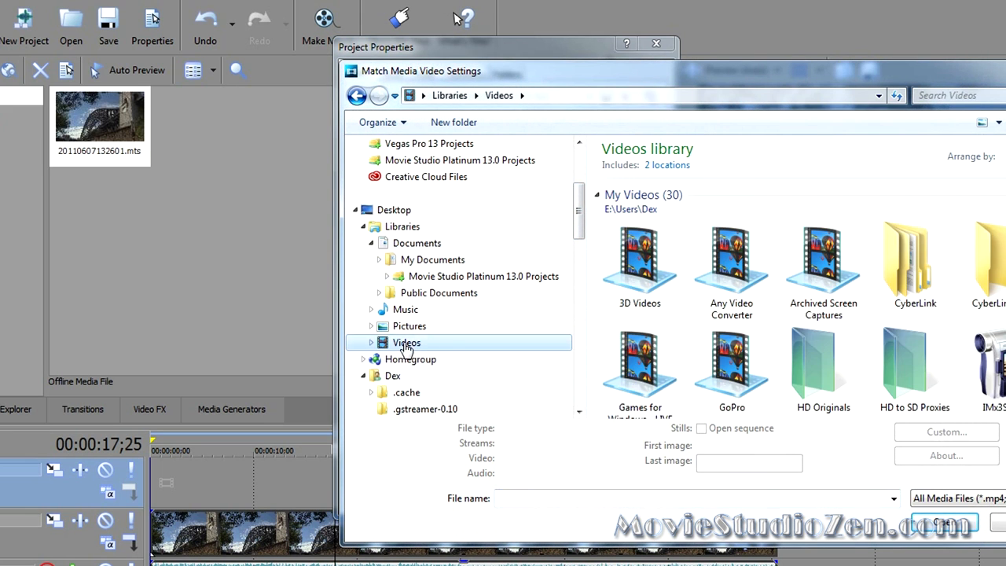
{"action": "scroll", "scroll_direction": "down", "scroll_amount": 3}
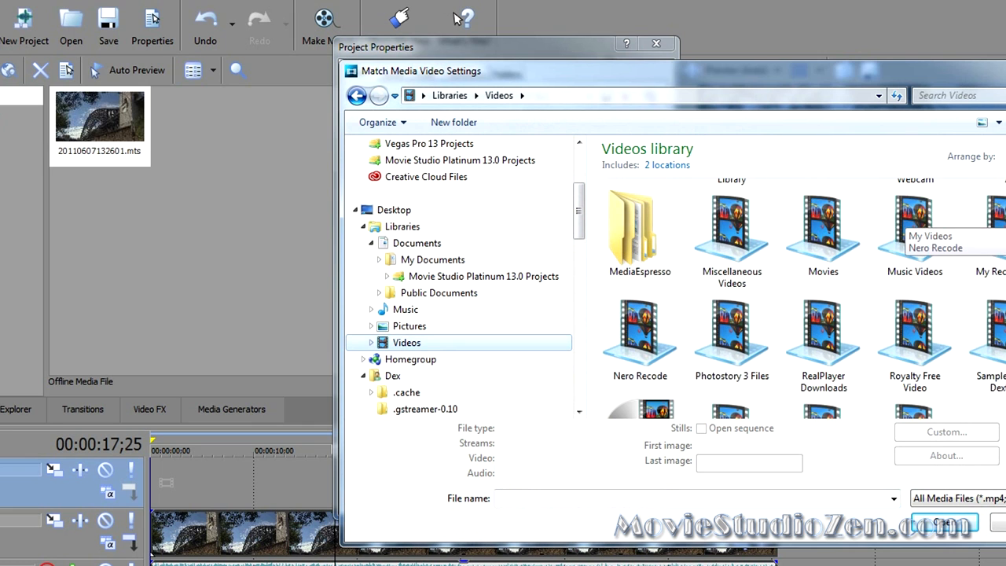
{"action": "scroll", "scroll_direction": "down", "scroll_amount": 3}
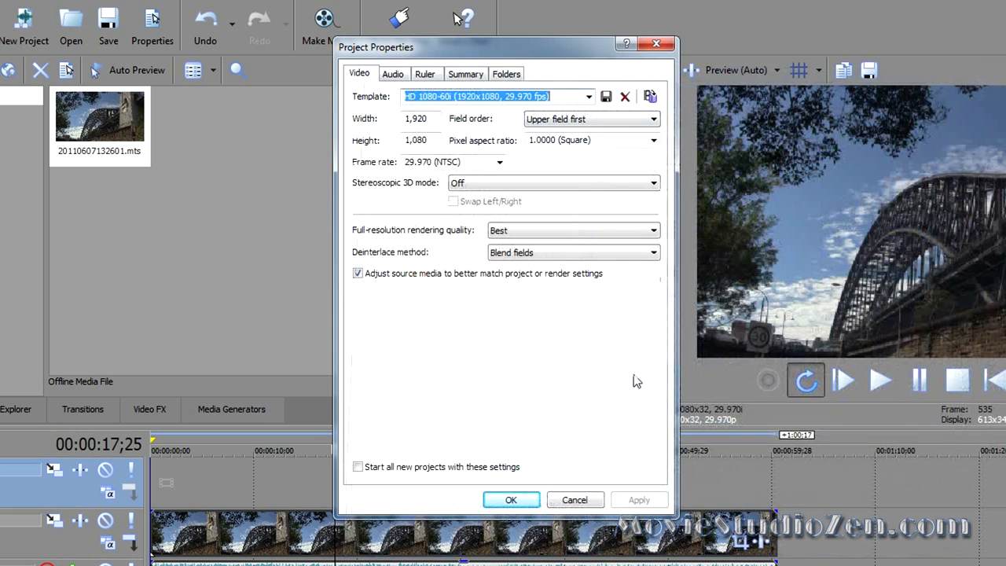
{"action": "mouse_move", "coordinate": [431, 207]}
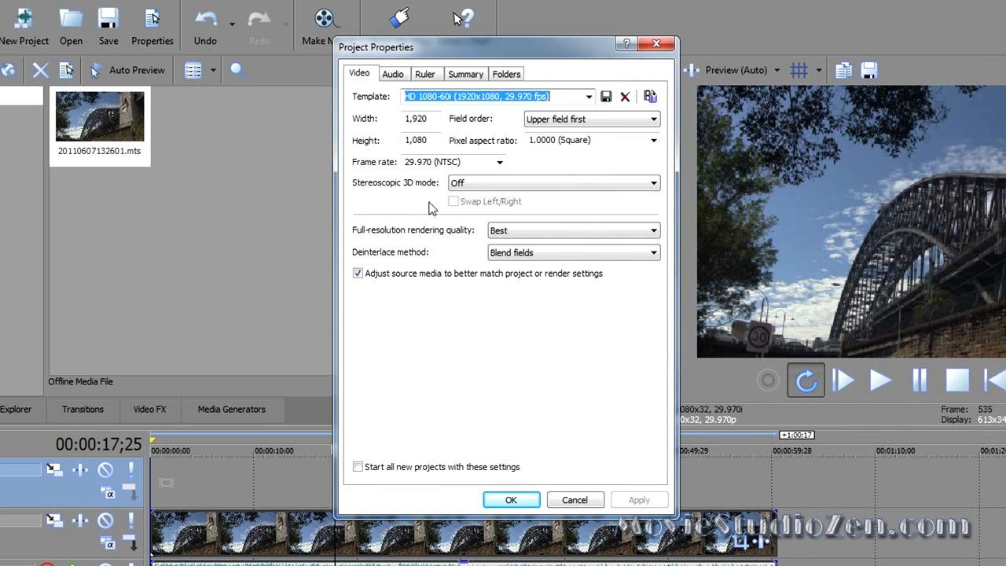
{"action": "mouse_move", "coordinate": [374, 361]}
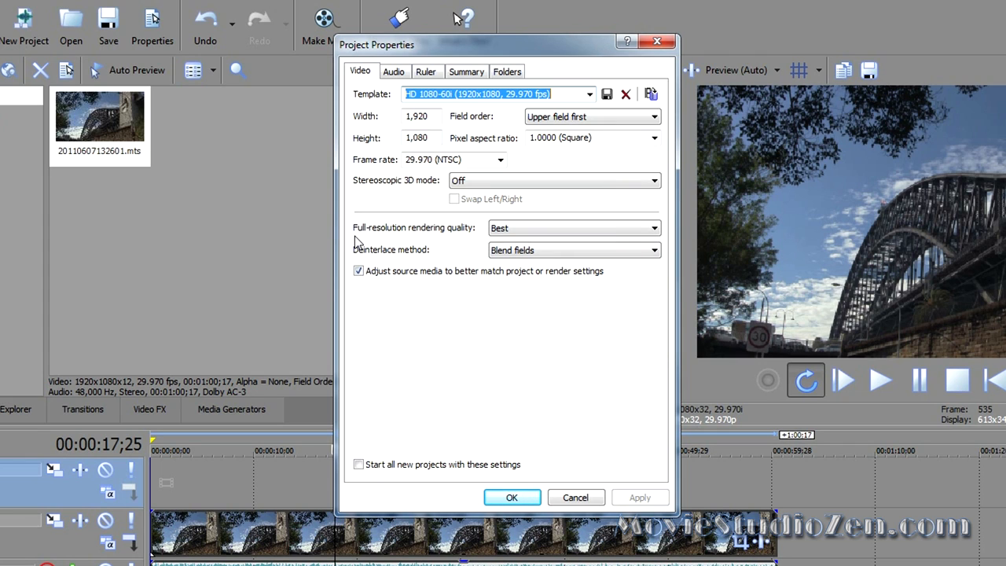
{"action": "mouse_move", "coordinate": [390, 239]}
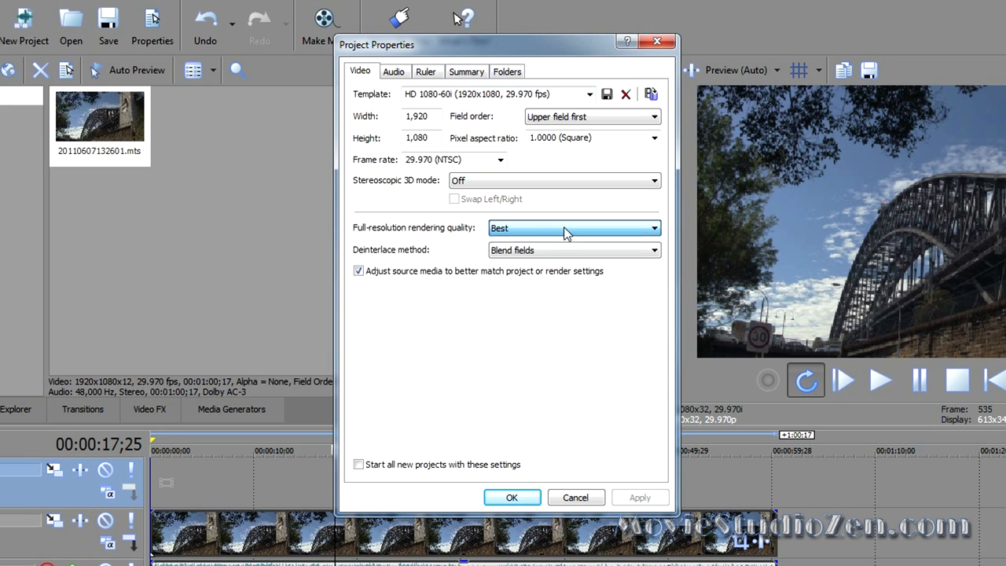
Review the video render quality and stereo 48,000 Hz audio settings, then accept Project Properties.
{"action": "left_click", "coordinate": [655, 228]}
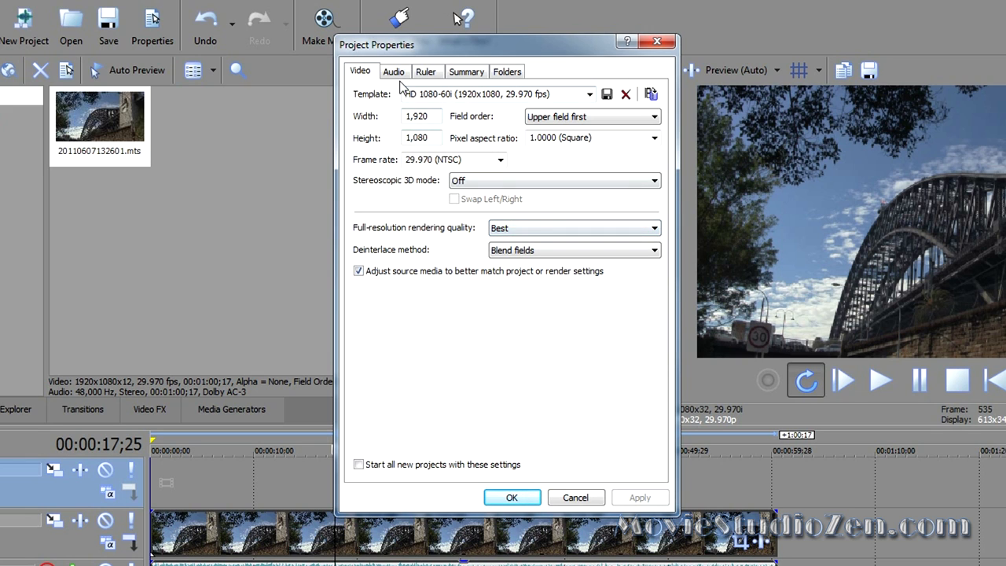
{"action": "left_click", "coordinate": [393, 72]}
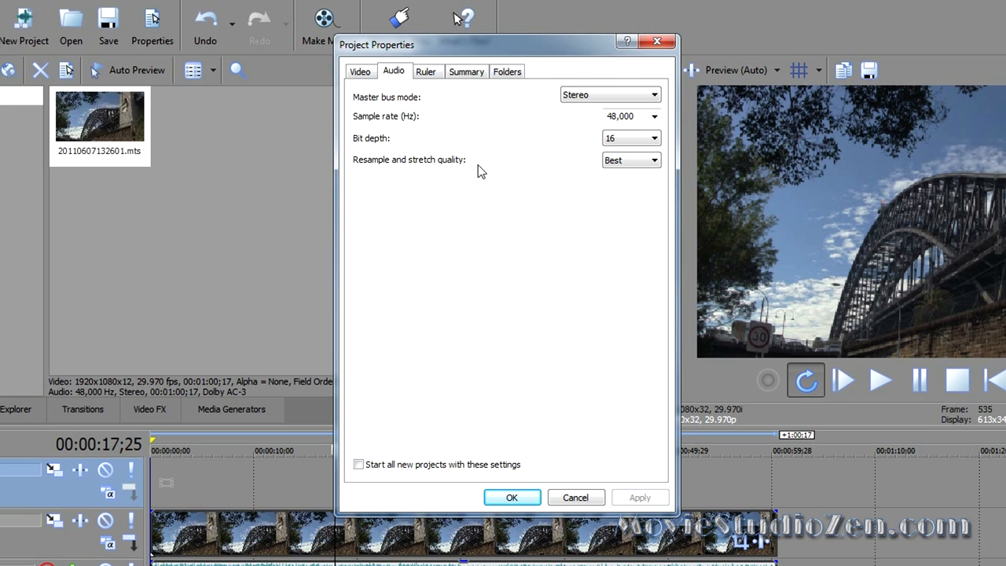
{"action": "mouse_move", "coordinate": [464, 171]}
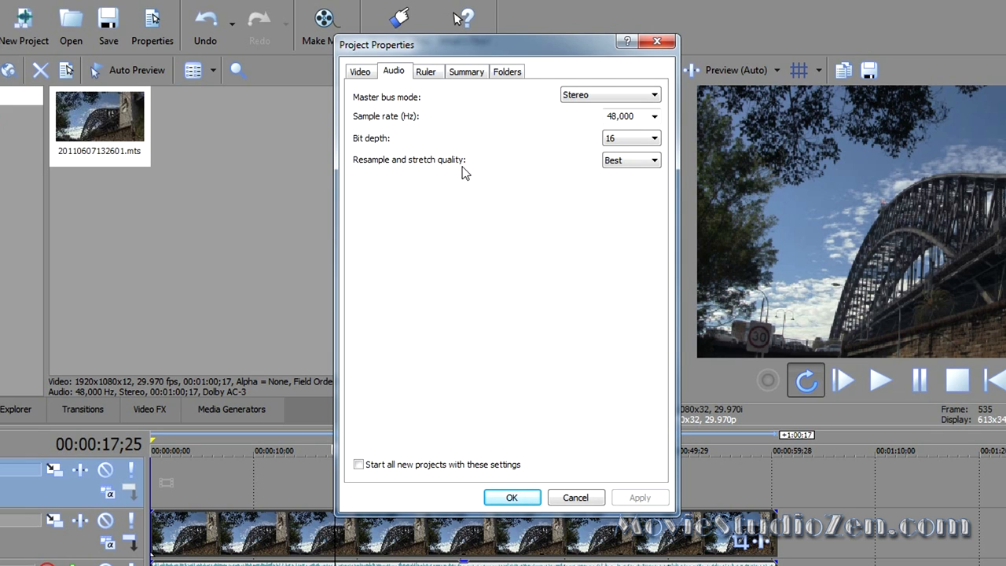
{"action": "left_click", "coordinate": [360, 72]}
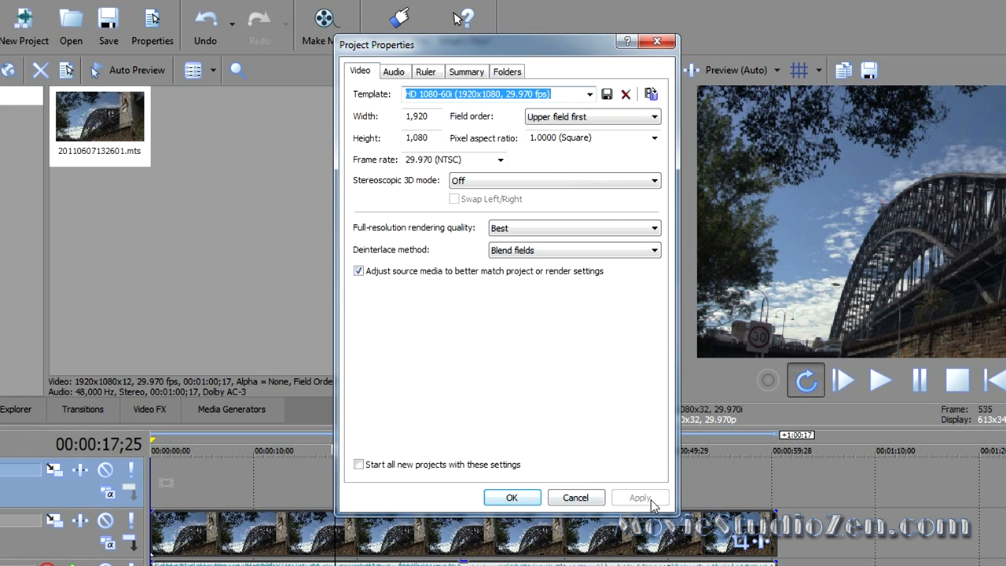
{"action": "left_click", "coordinate": [513, 496]}
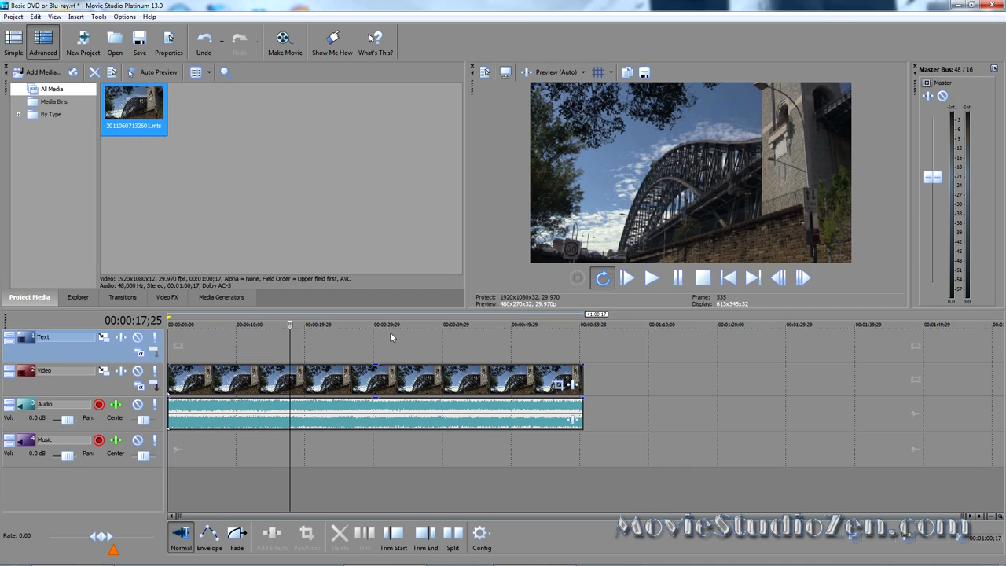
{"action": "mouse_move", "coordinate": [260, 342]}
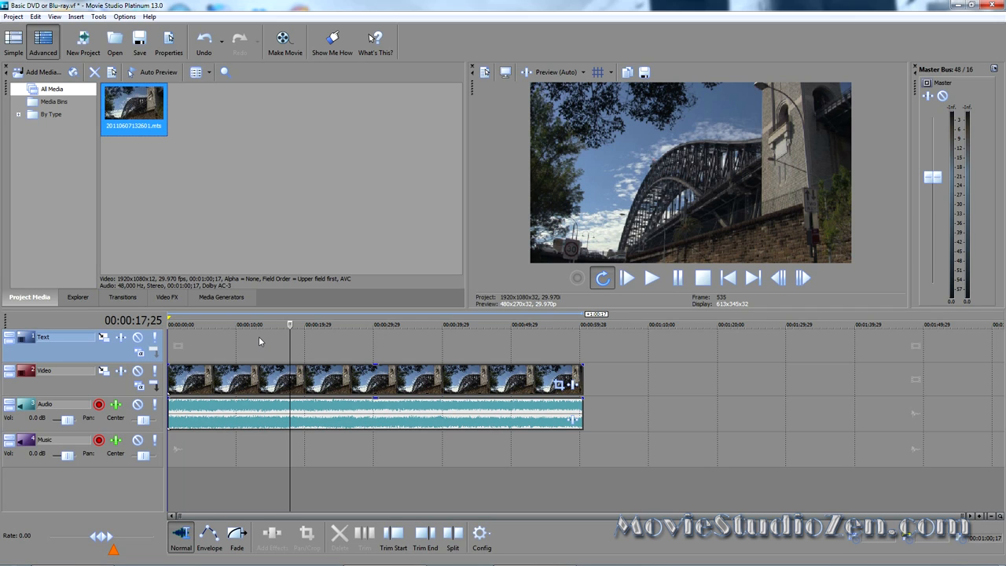
{"action": "mouse_move", "coordinate": [173, 314]}
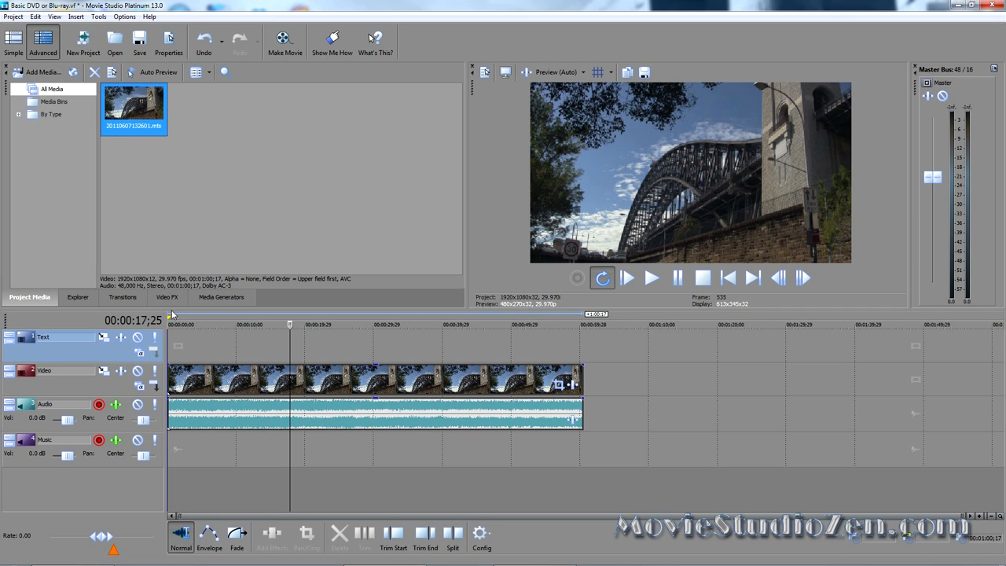
{"action": "mouse_move", "coordinate": [277, 231]}
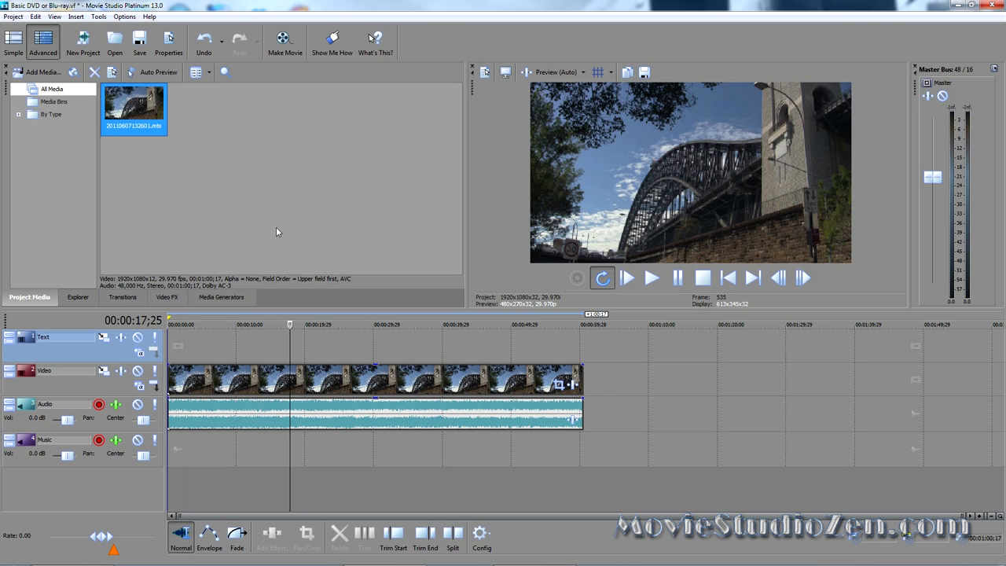
{"action": "left_click", "coordinate": [13, 16]}
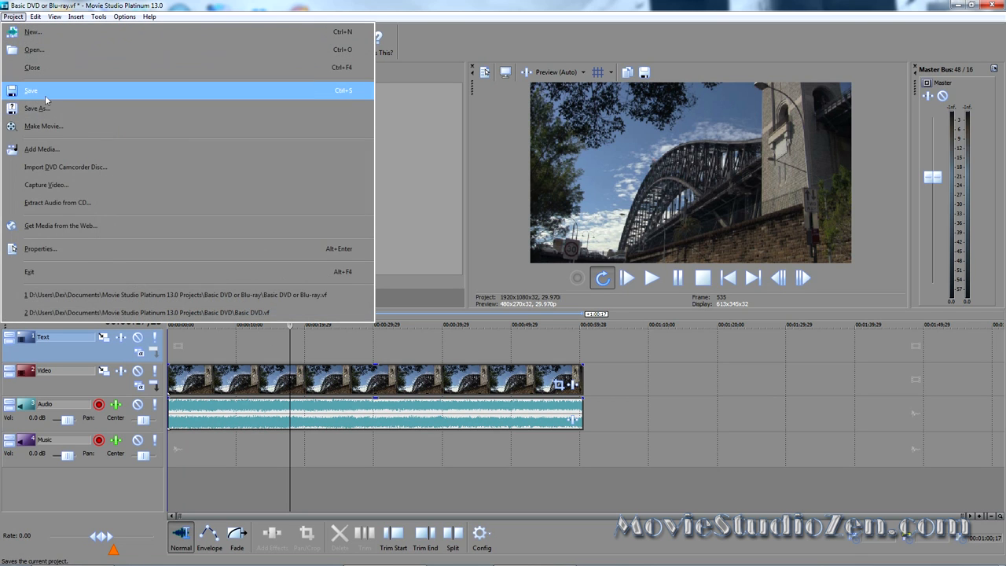
{"action": "left_click", "coordinate": [37, 107]}
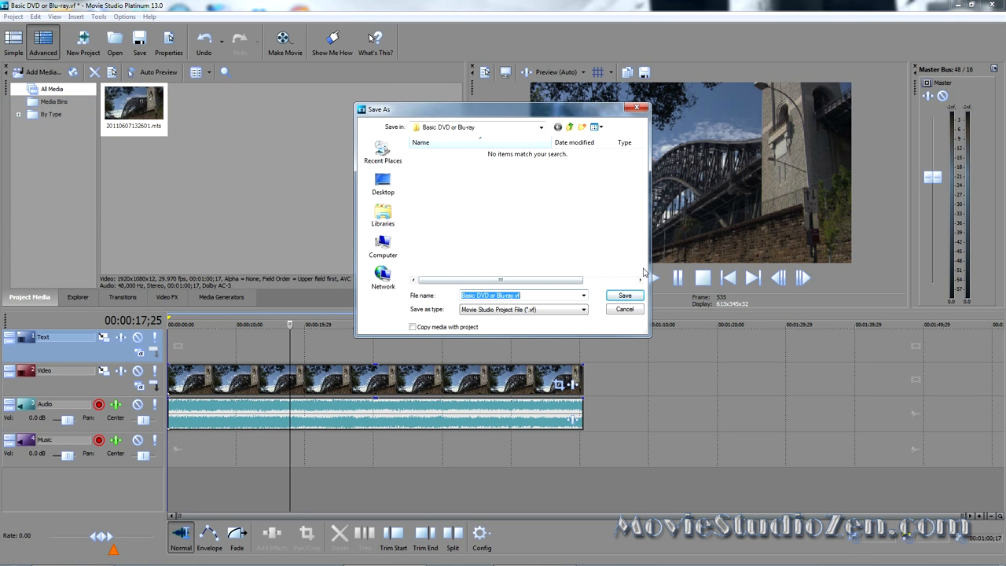
{"action": "left_click", "coordinate": [626, 296]}
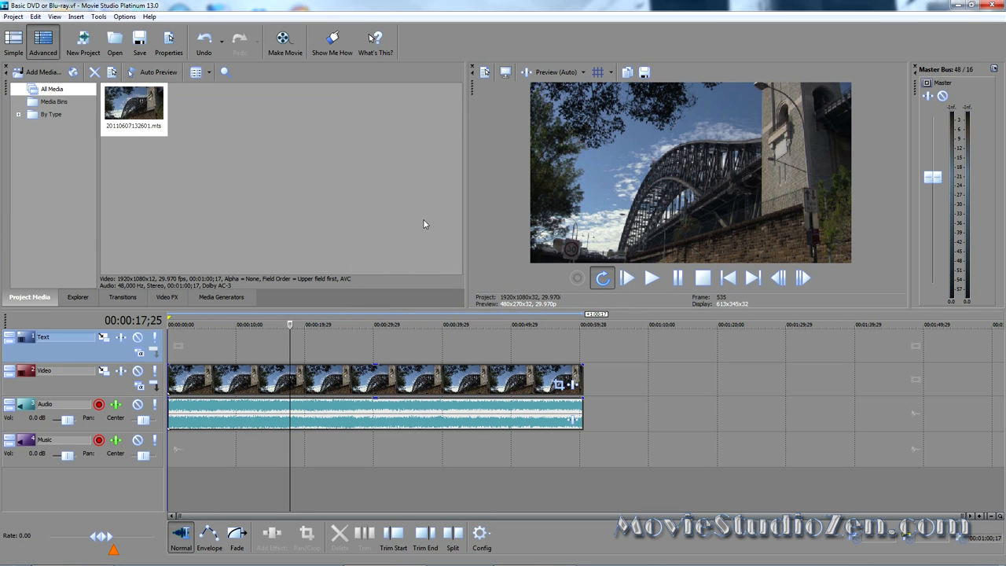
{"action": "mouse_move", "coordinate": [412, 233]}
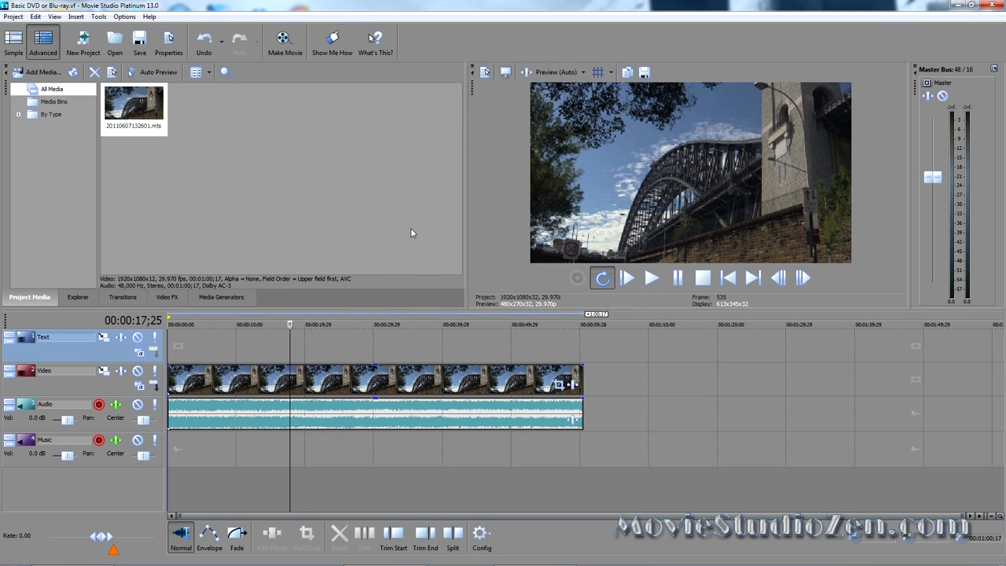
{"action": "mouse_move", "coordinate": [374, 195]}
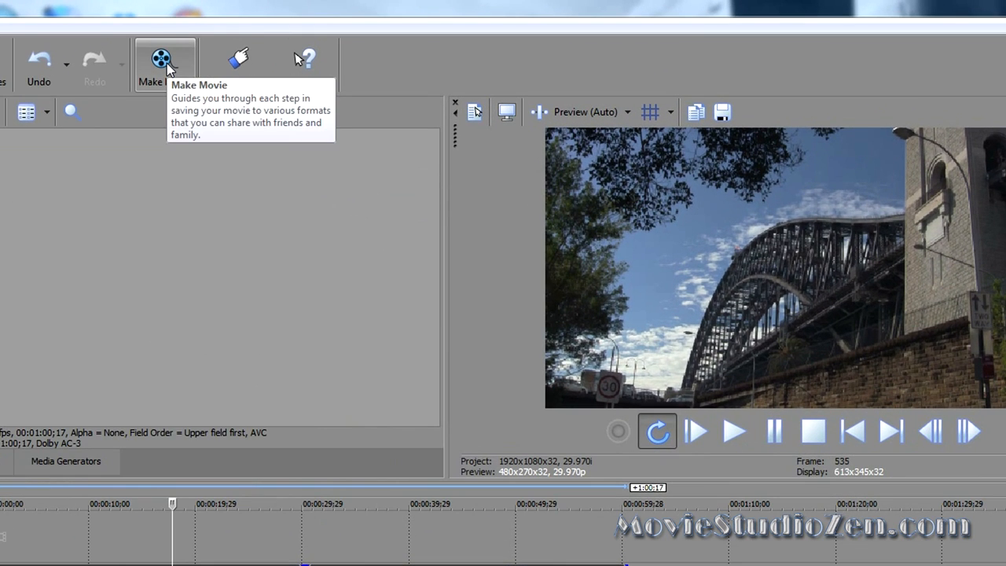
Via Make Movie, choose burning to disc as a plain DVD without menus, reaching the Burn DVD settings.
{"action": "left_click", "coordinate": [164, 63]}
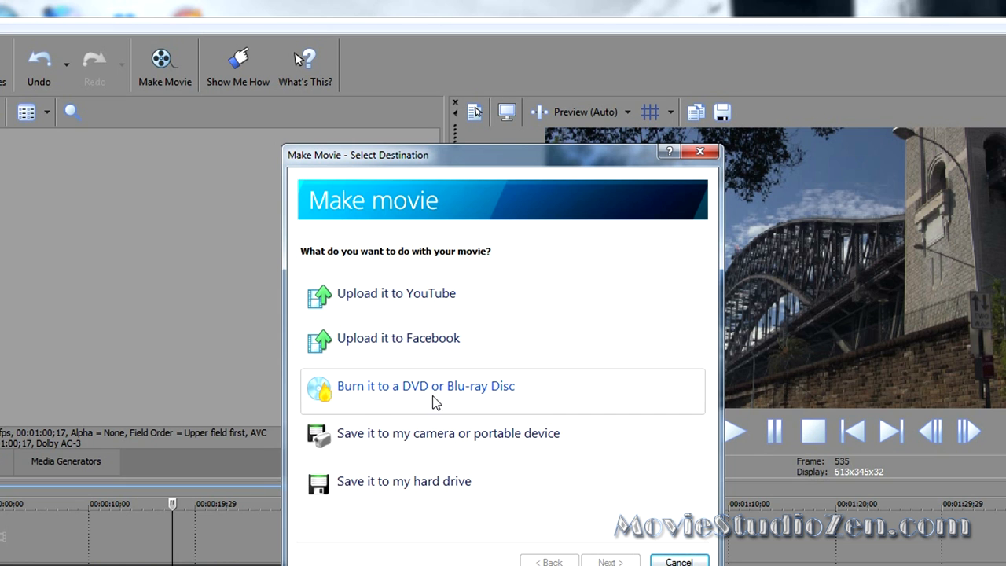
{"action": "left_click", "coordinate": [425, 385]}
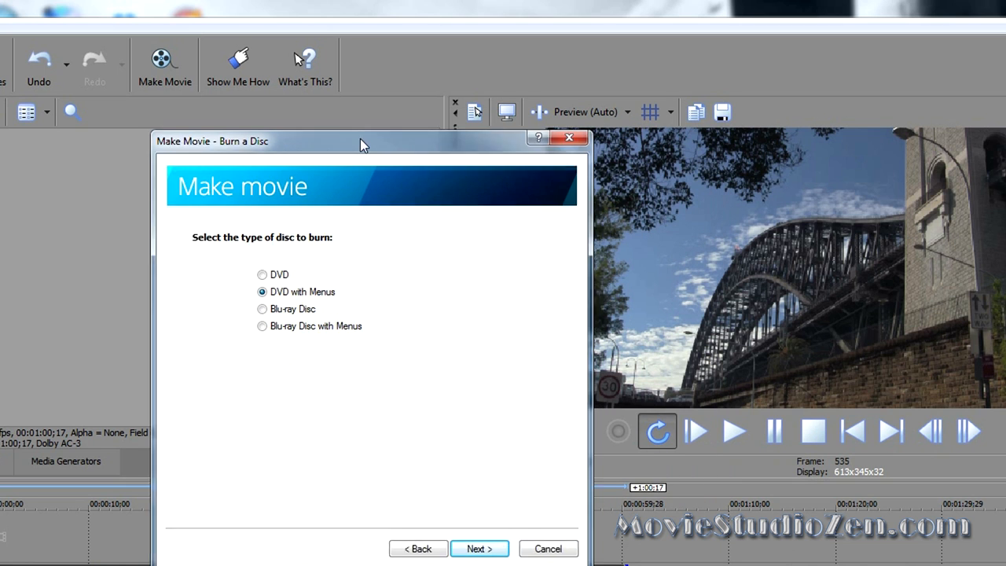
{"action": "left_click_drag", "start_coordinate": [362, 141], "coordinate": [283, 103]}
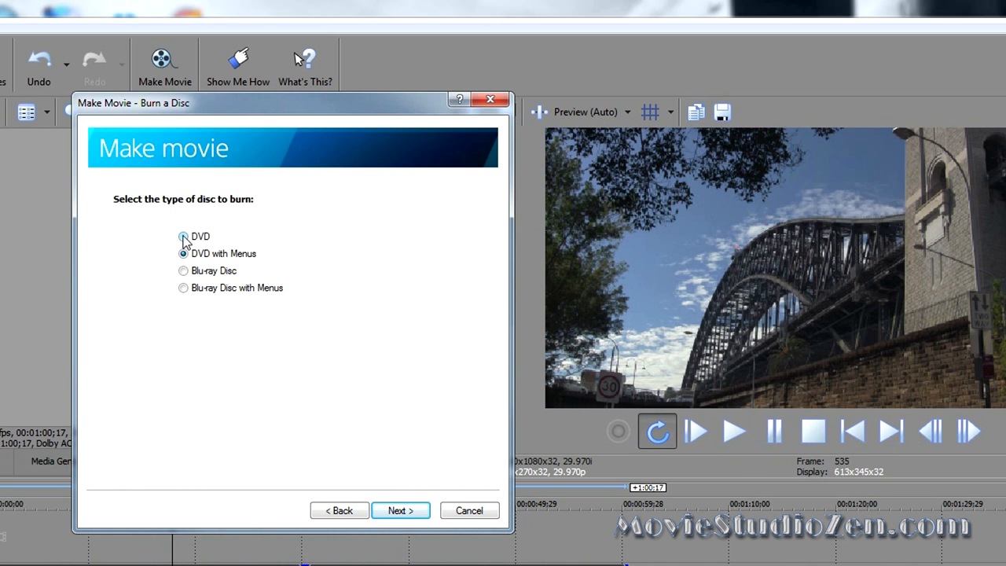
{"action": "left_click", "coordinate": [183, 235]}
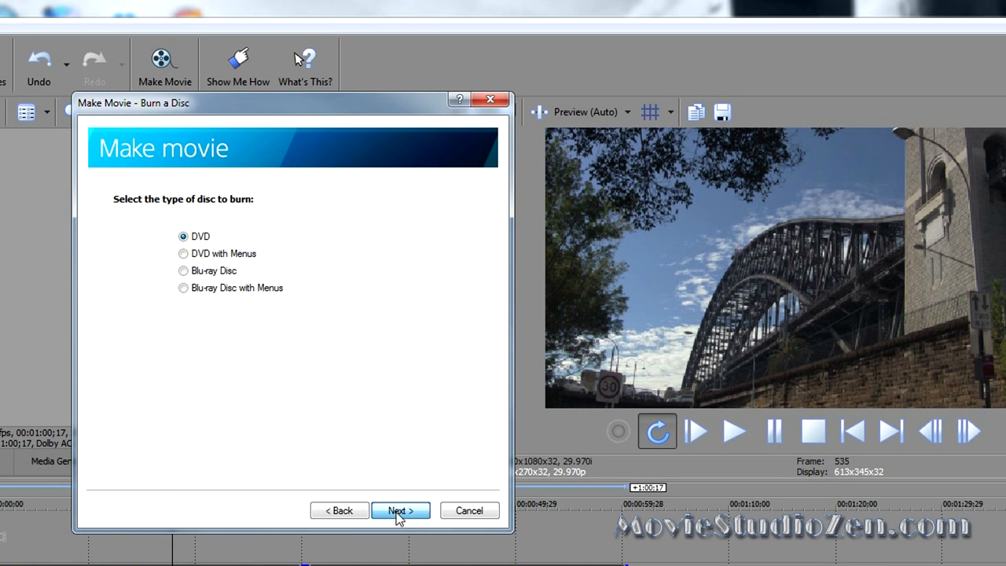
{"action": "left_click", "coordinate": [400, 510]}
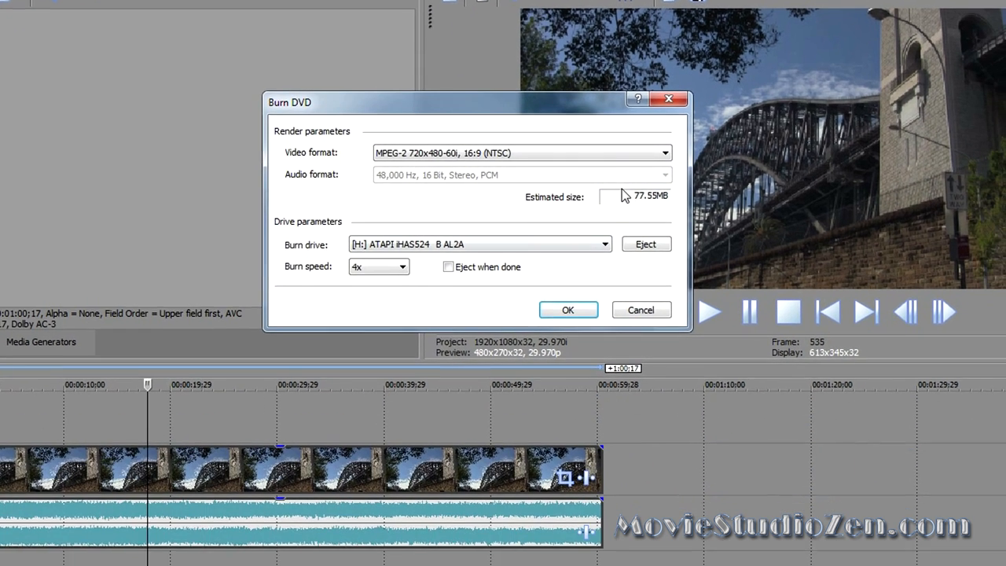
{"action": "left_click_drag", "start_coordinate": [472, 102], "coordinate": [267, 55]}
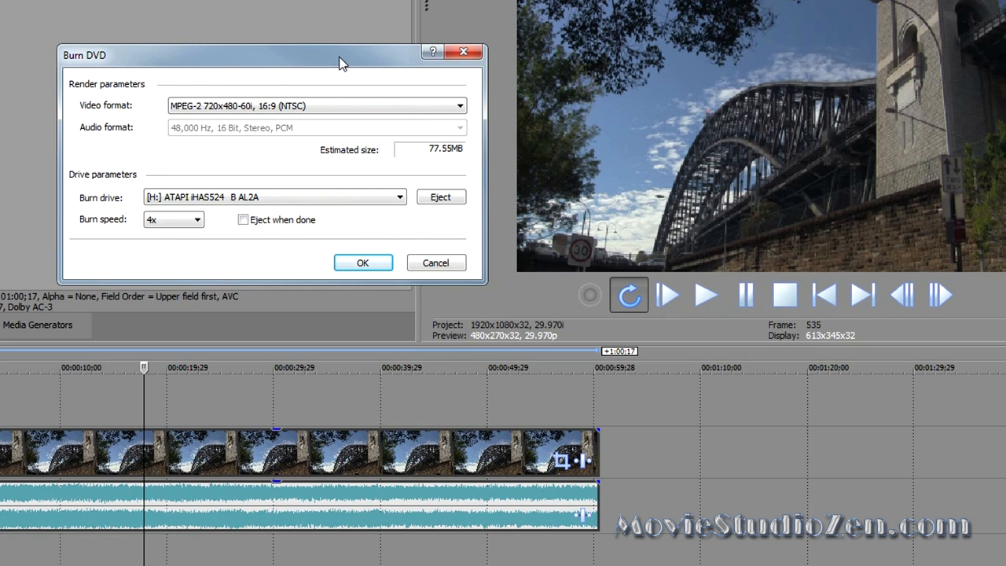
{"action": "mouse_move", "coordinate": [101, 110]}
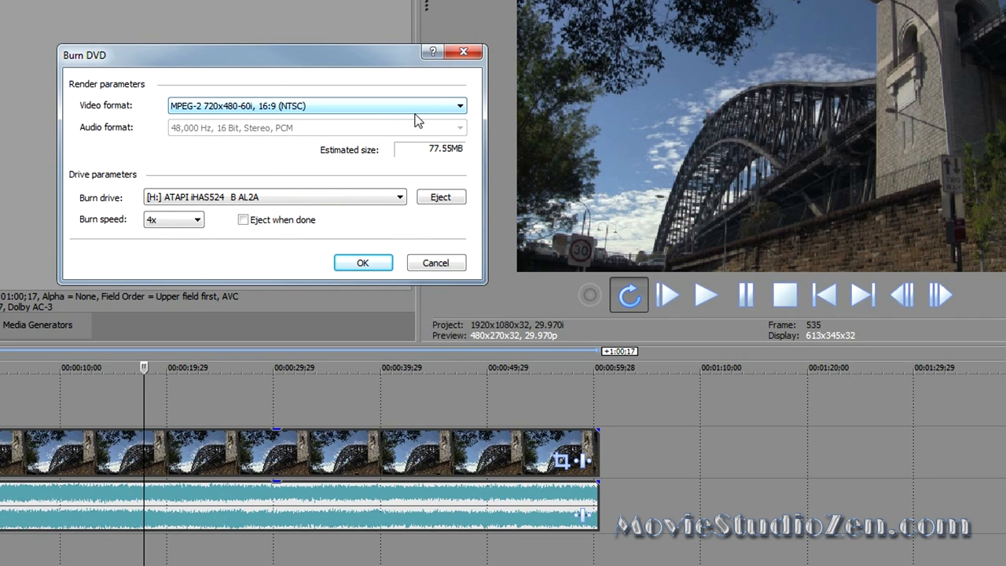
{"action": "mouse_move", "coordinate": [472, 378]}
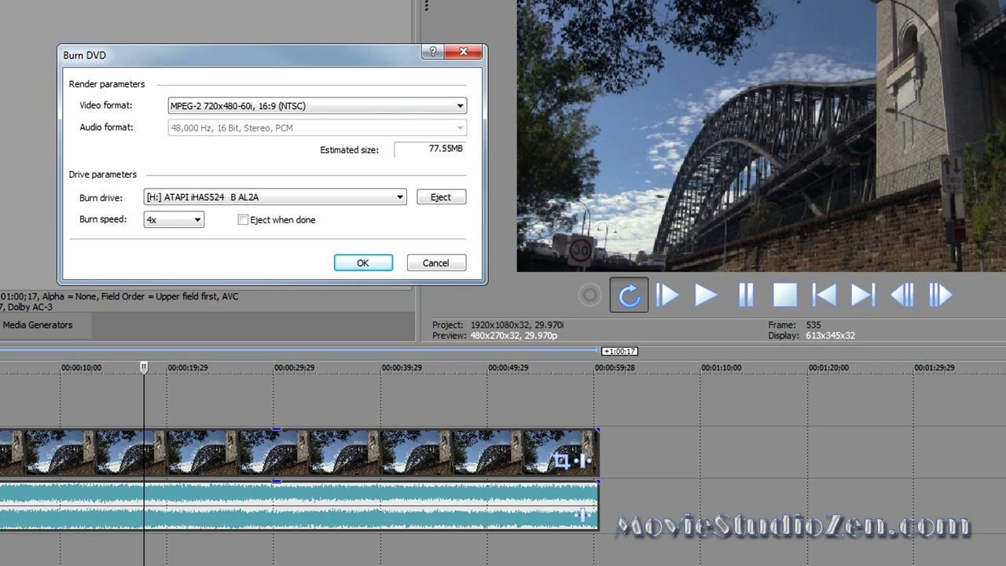
{"action": "mouse_move", "coordinate": [481, 346]}
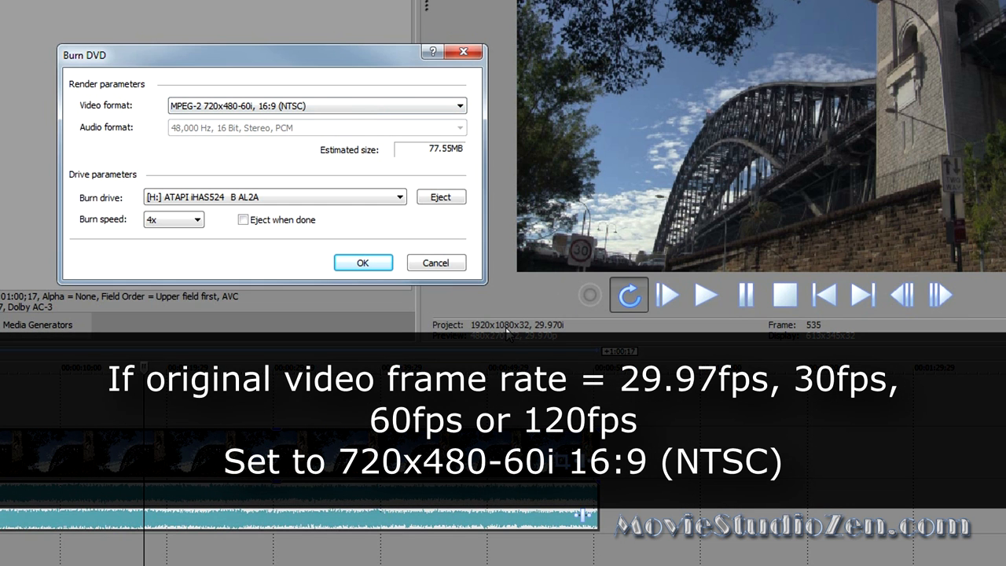
{"action": "mouse_move", "coordinate": [542, 333]}
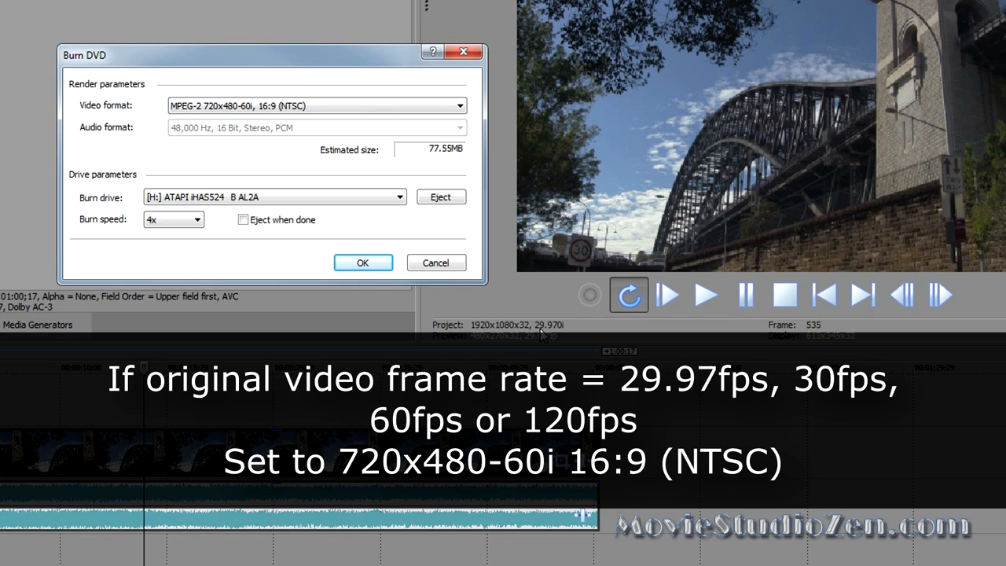
{"action": "mouse_move", "coordinate": [566, 330]}
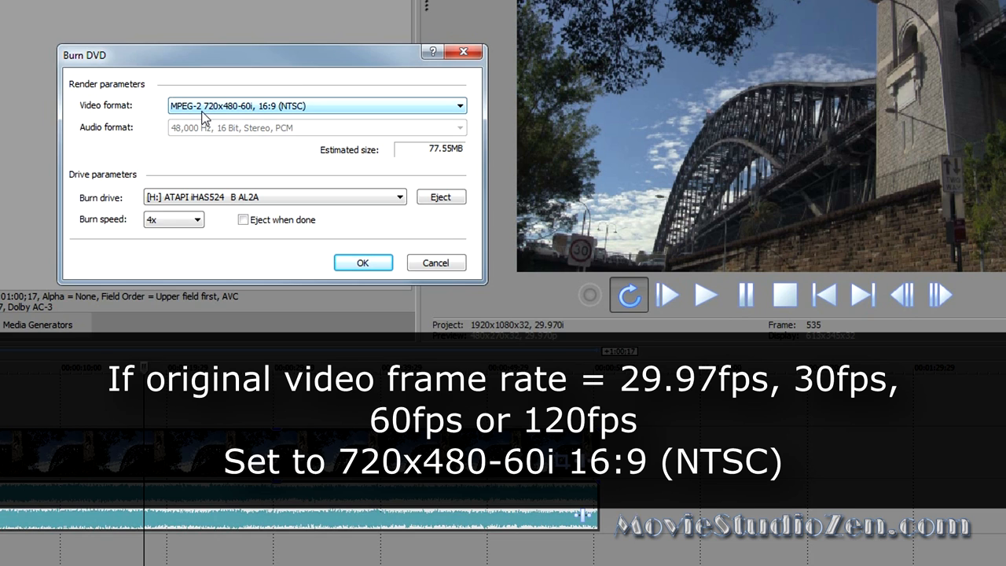
{"action": "mouse_move", "coordinate": [246, 116]}
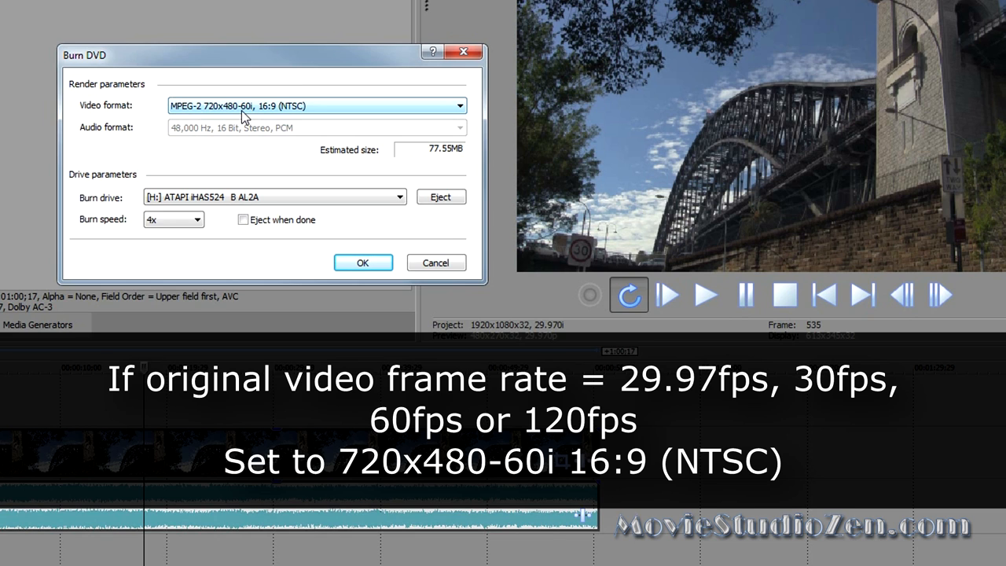
{"action": "mouse_move", "coordinate": [396, 117]}
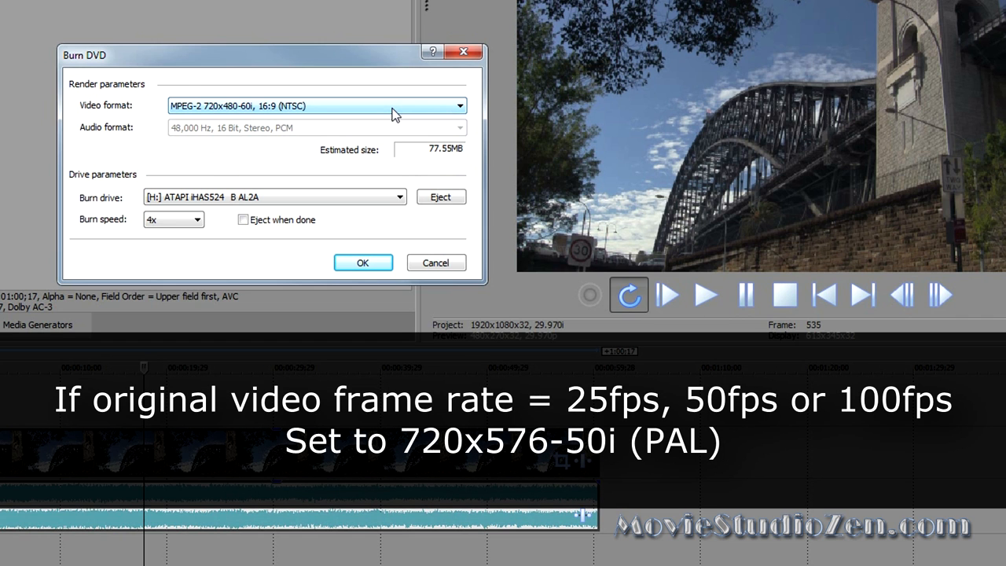
{"action": "mouse_move", "coordinate": [621, 217]}
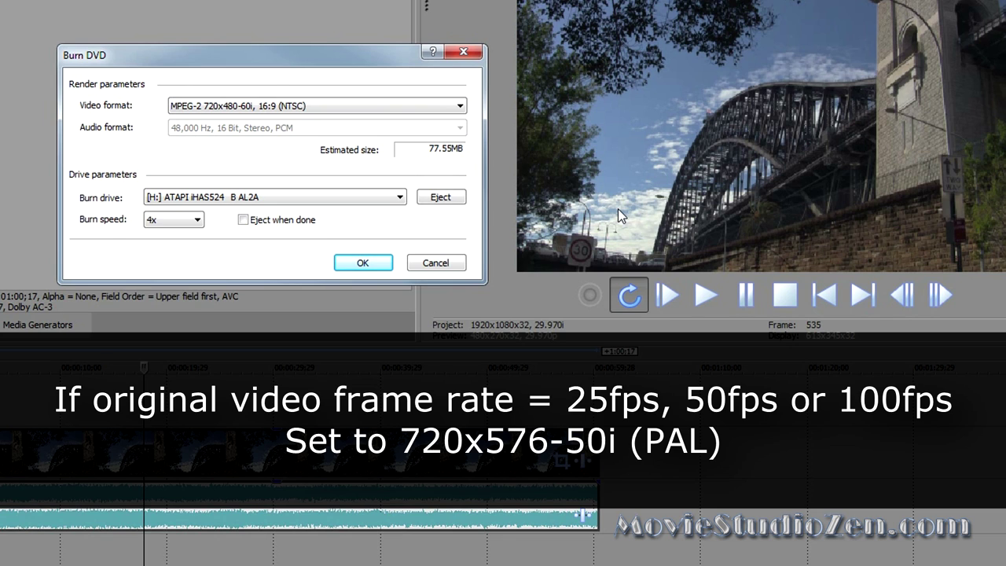
{"action": "left_click", "coordinate": [459, 105]}
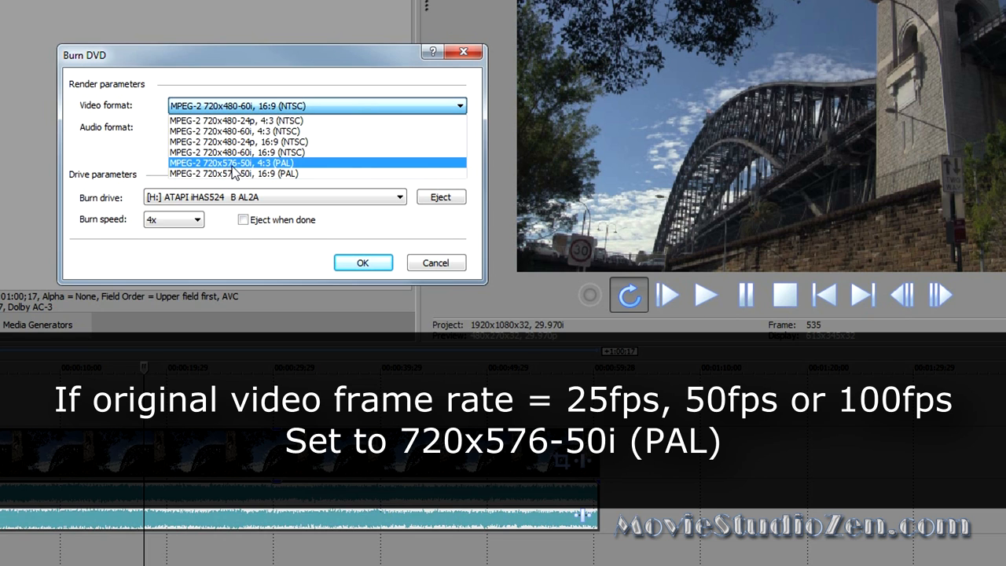
{"action": "mouse_move", "coordinate": [250, 173]}
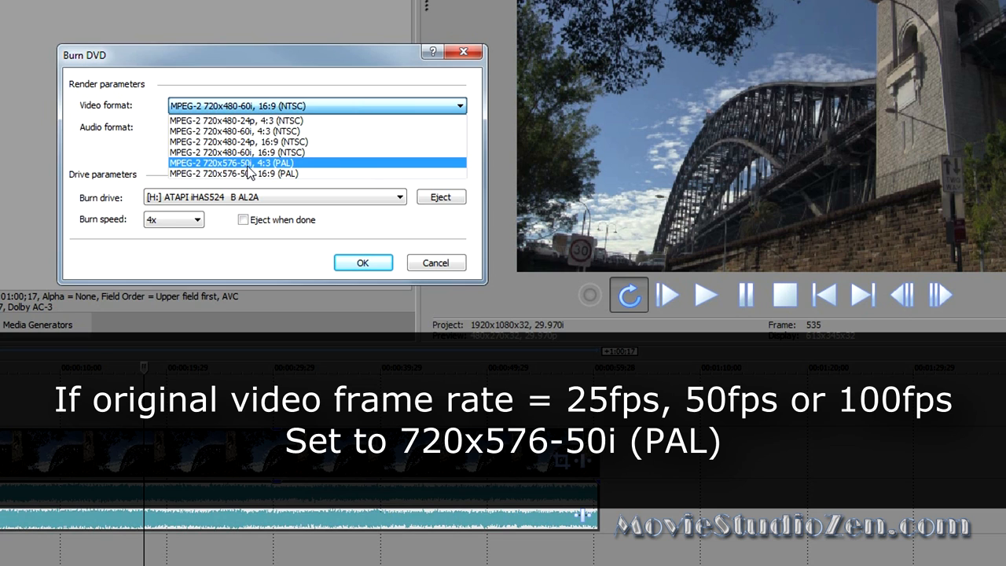
{"action": "mouse_move", "coordinate": [275, 173]}
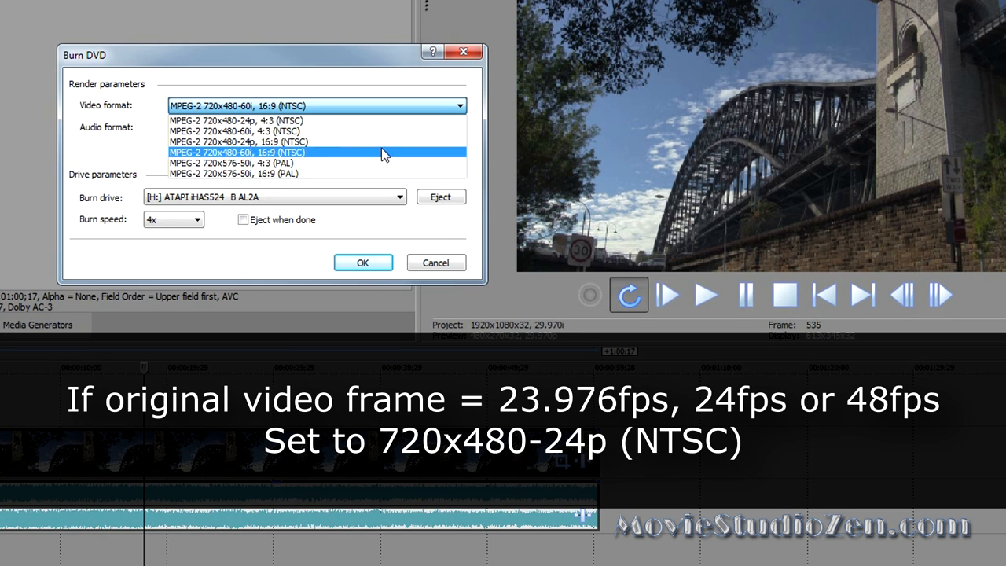
{"action": "left_click", "coordinate": [315, 151]}
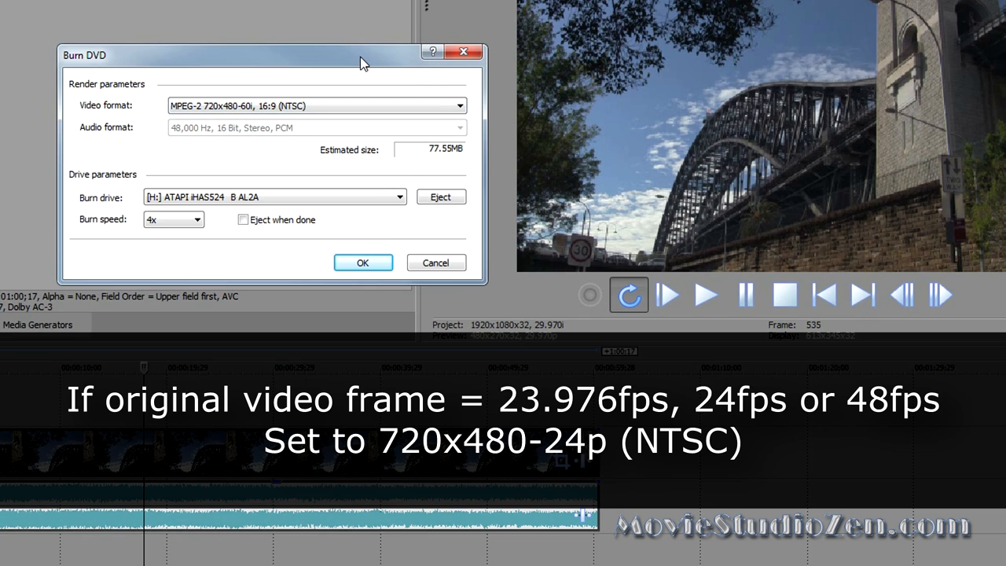
{"action": "mouse_move", "coordinate": [370, 88]}
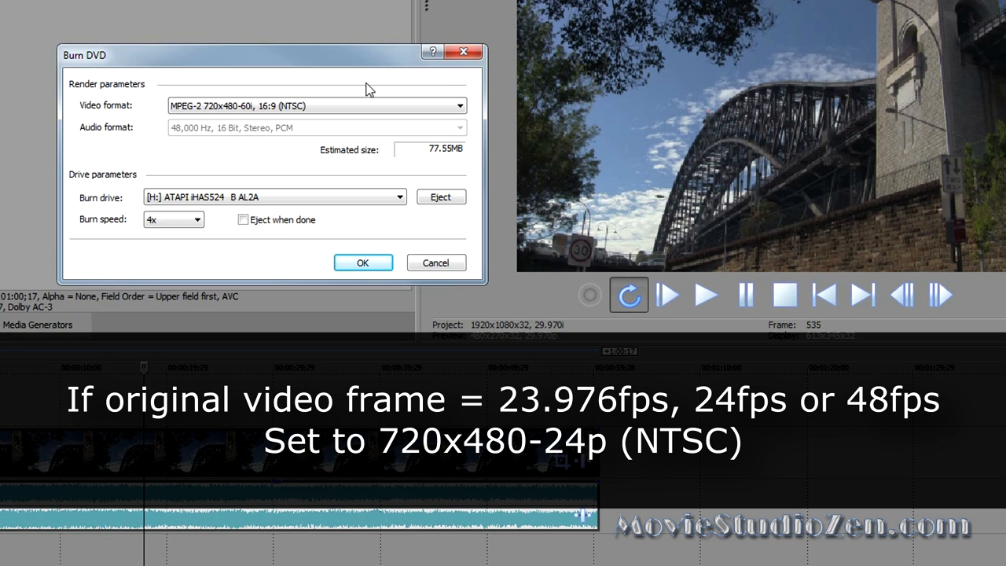
{"action": "left_click", "coordinate": [460, 105]}
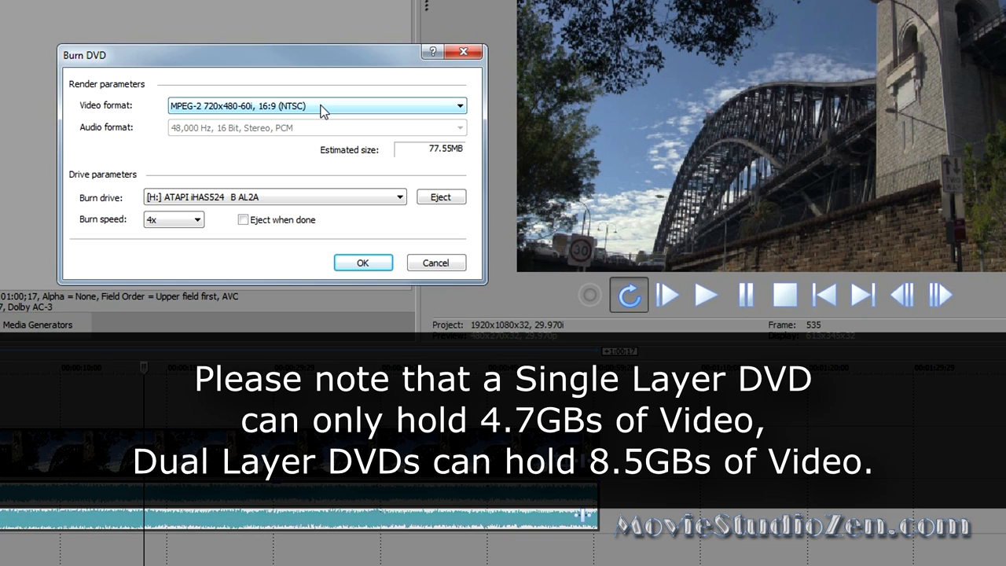
{"action": "mouse_move", "coordinate": [362, 262]}
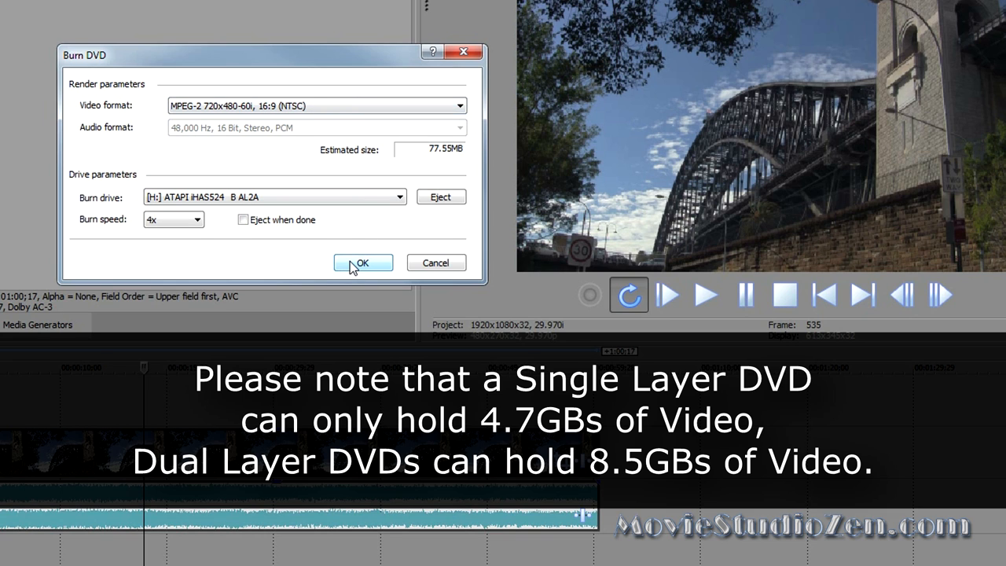
Start the DVD burn, then decline overwriting the data already on the disc.
{"action": "left_click", "coordinate": [362, 263]}
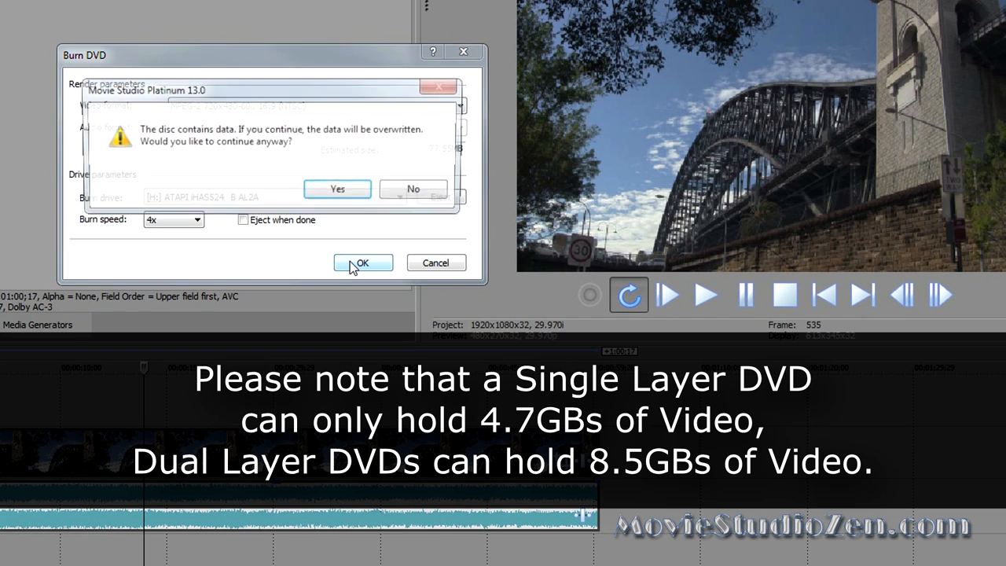
{"action": "mouse_move", "coordinate": [412, 188]}
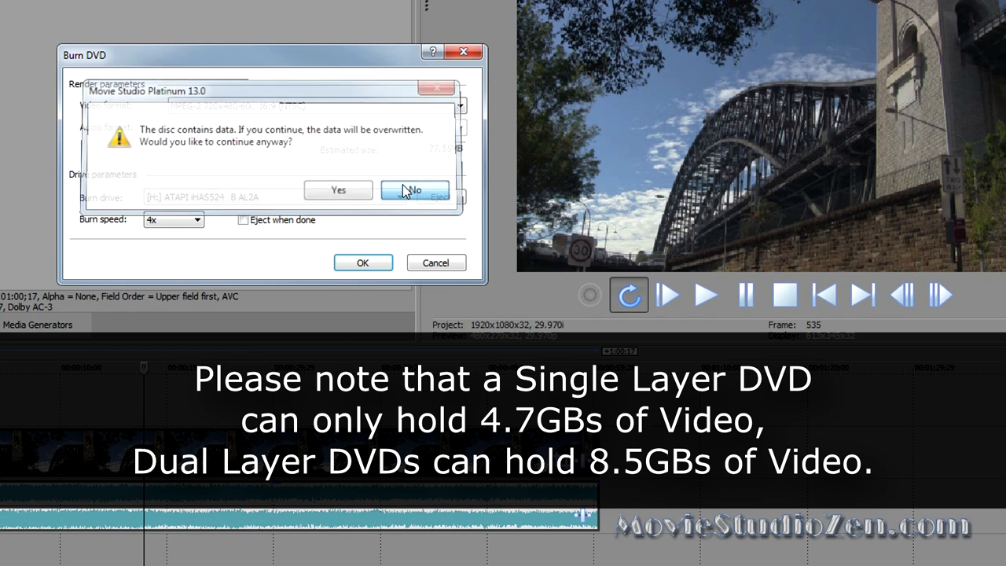
{"action": "left_click", "coordinate": [415, 190]}
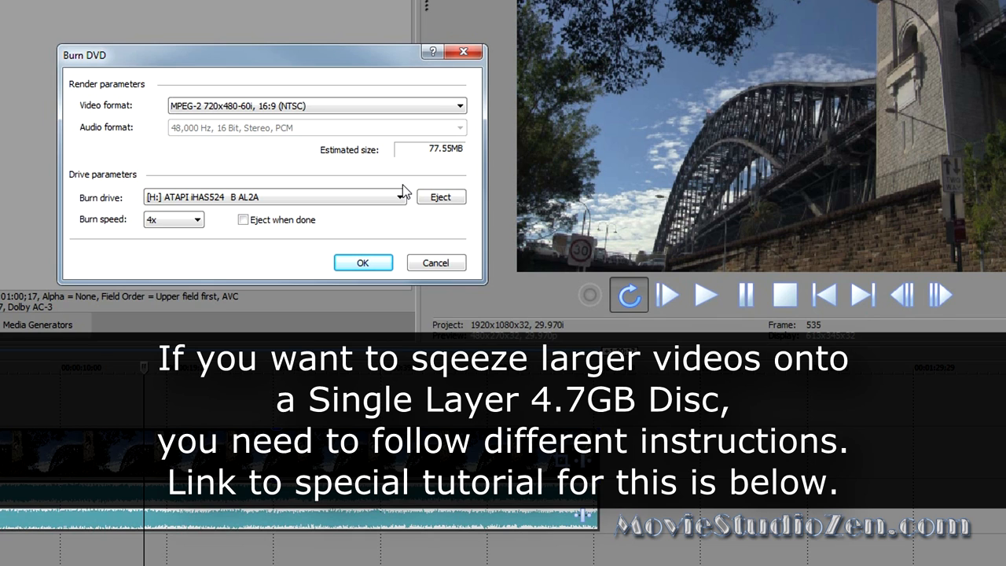
{"action": "mouse_move", "coordinate": [408, 246]}
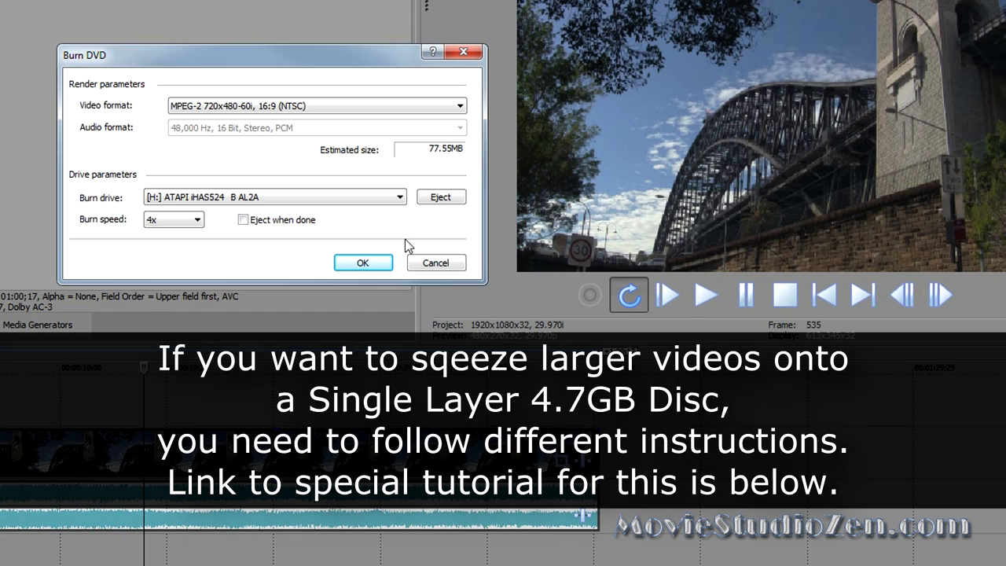
Cancel the Burn DVD settings without burning, returning to the bridge-clip timeline.
{"action": "left_click", "coordinate": [435, 262]}
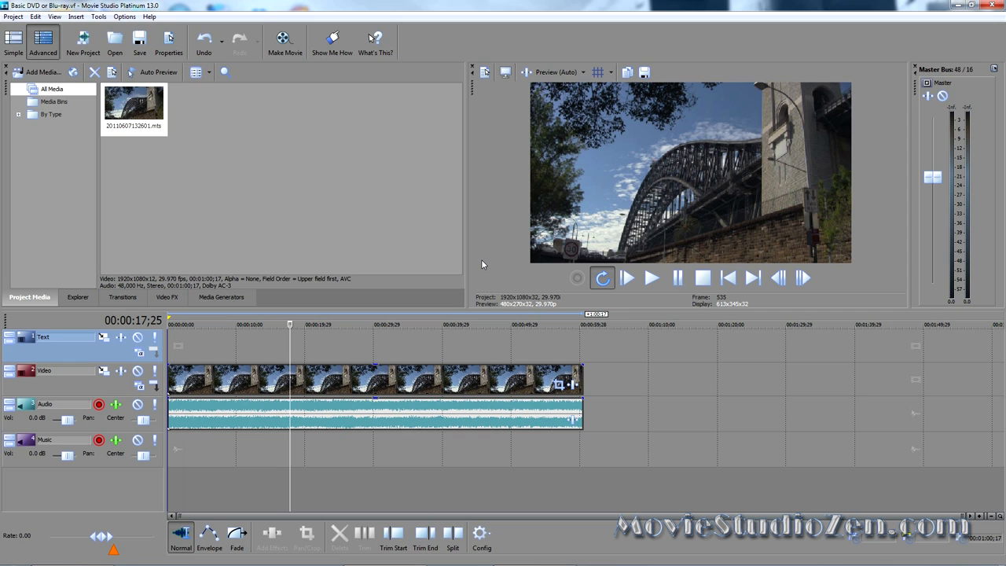
{"action": "mouse_move", "coordinate": [249, 153]}
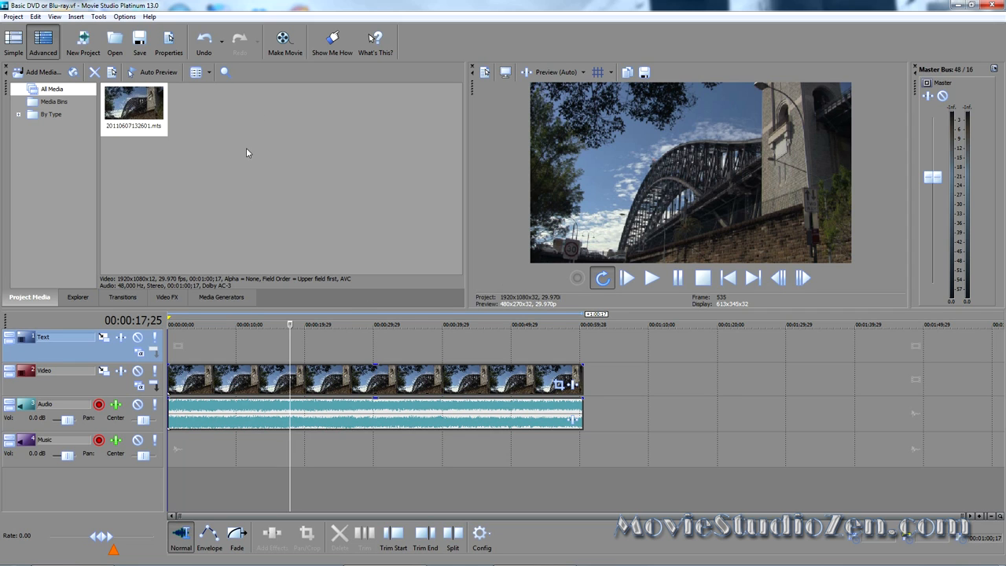
{"action": "mouse_move", "coordinate": [285, 39]}
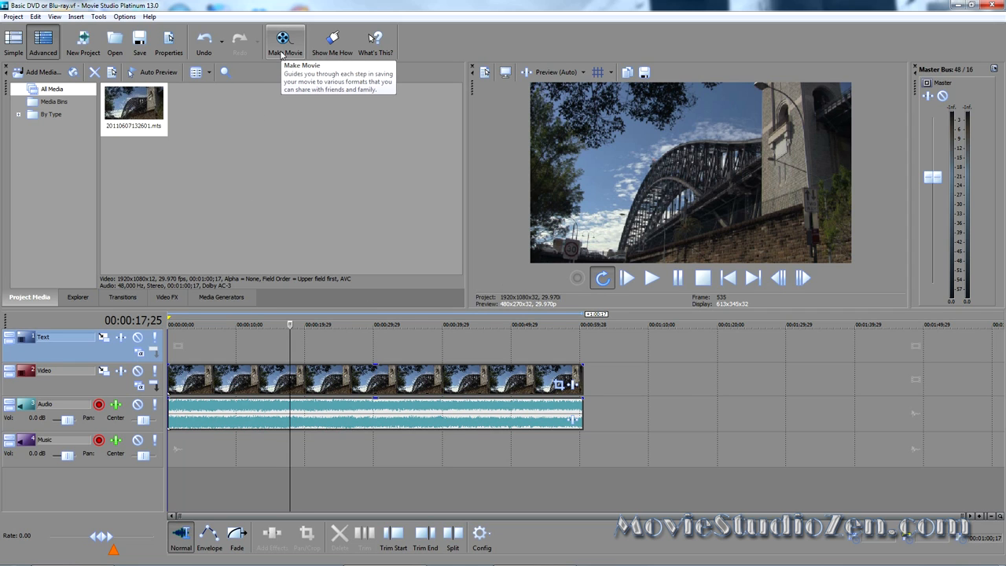
Via Make Movie, choose a plain Blu-ray Disc, reaching the Burn Blu-ray Disc settings (MPEG-2 1920x1080-60i).
{"action": "left_click", "coordinate": [283, 39]}
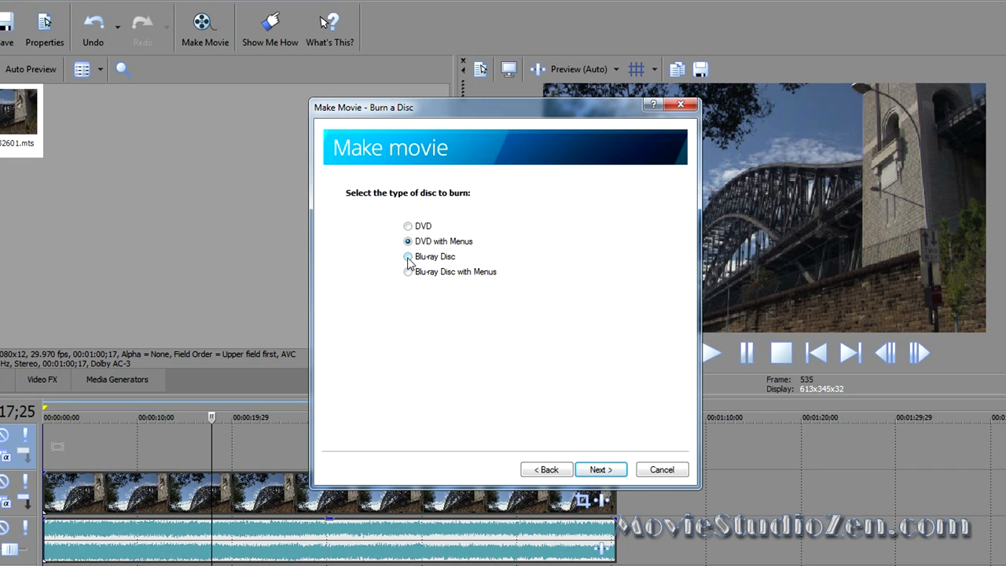
{"action": "left_click", "coordinate": [409, 256]}
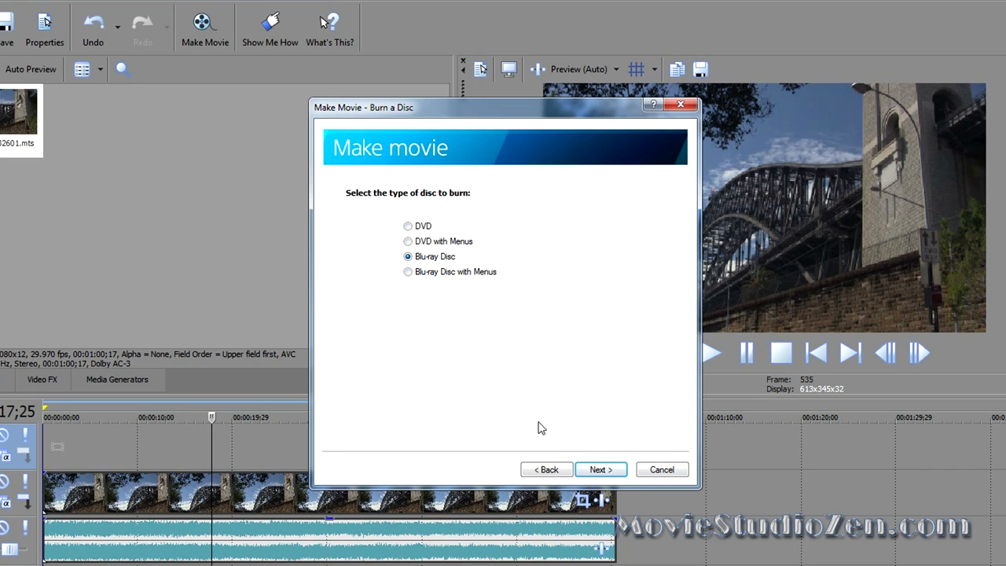
{"action": "mouse_move", "coordinate": [585, 415]}
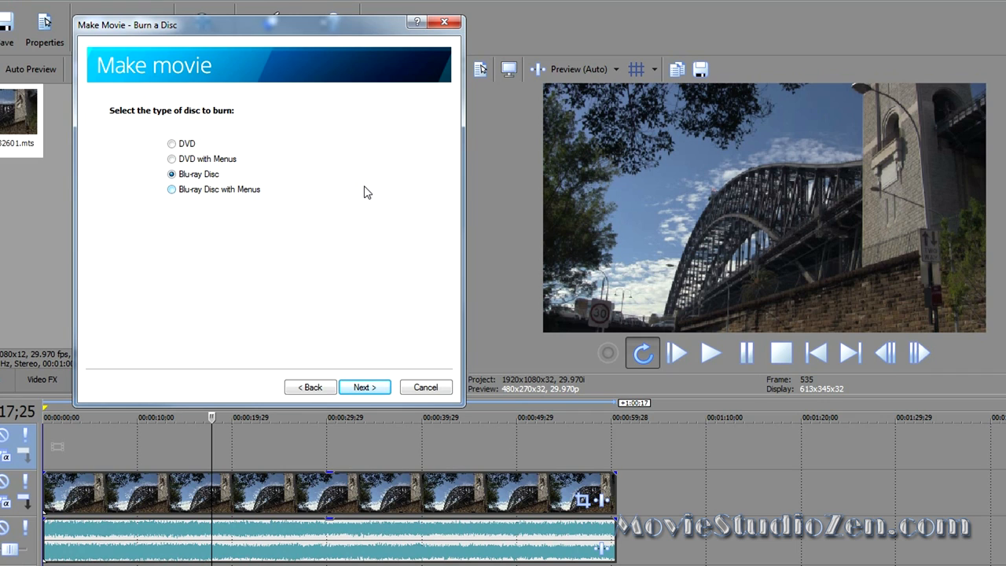
{"action": "mouse_move", "coordinate": [393, 305]}
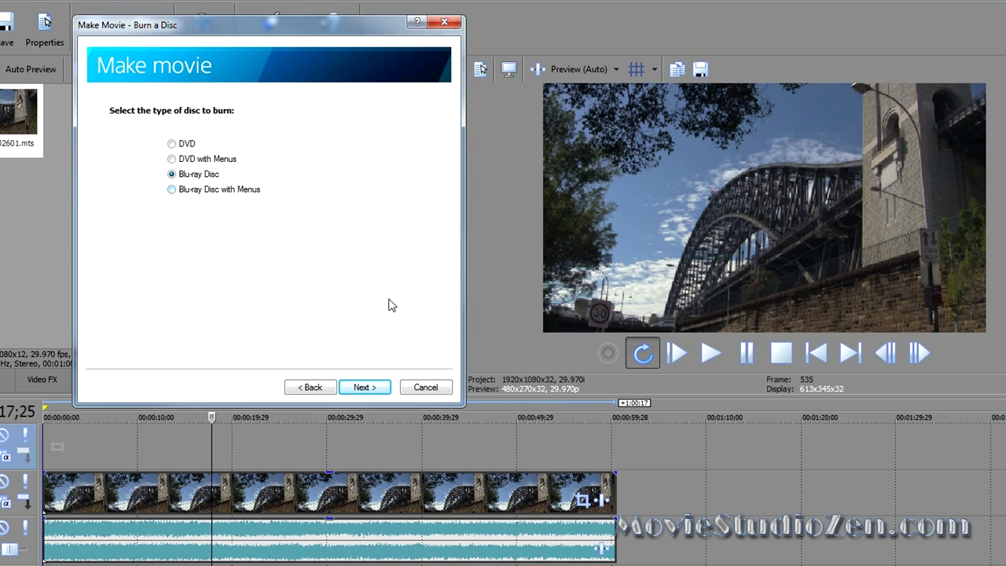
{"action": "mouse_move", "coordinate": [365, 387]}
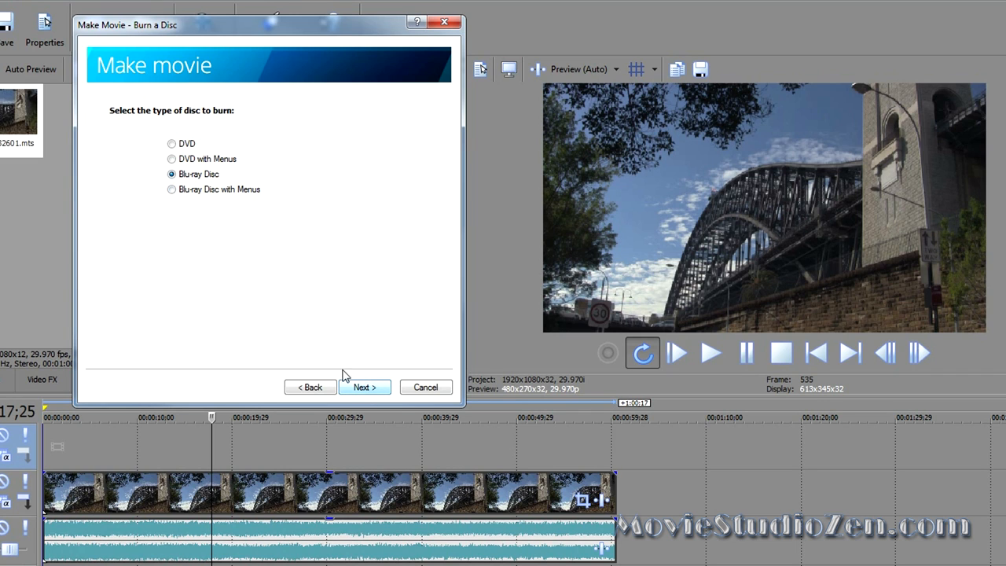
{"action": "left_click", "coordinate": [365, 387]}
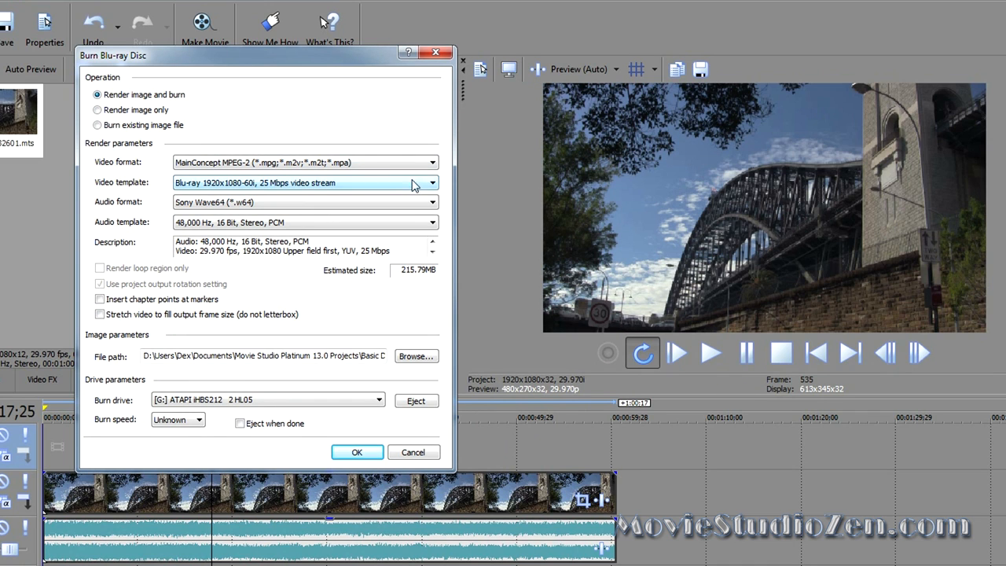
{"action": "left_click", "coordinate": [430, 162]}
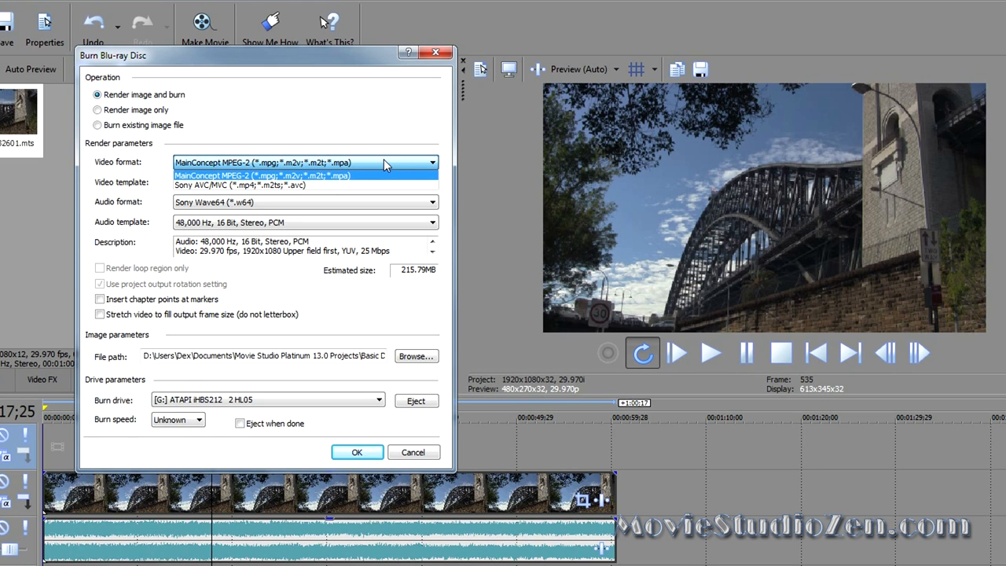
{"action": "mouse_move", "coordinate": [384, 167]}
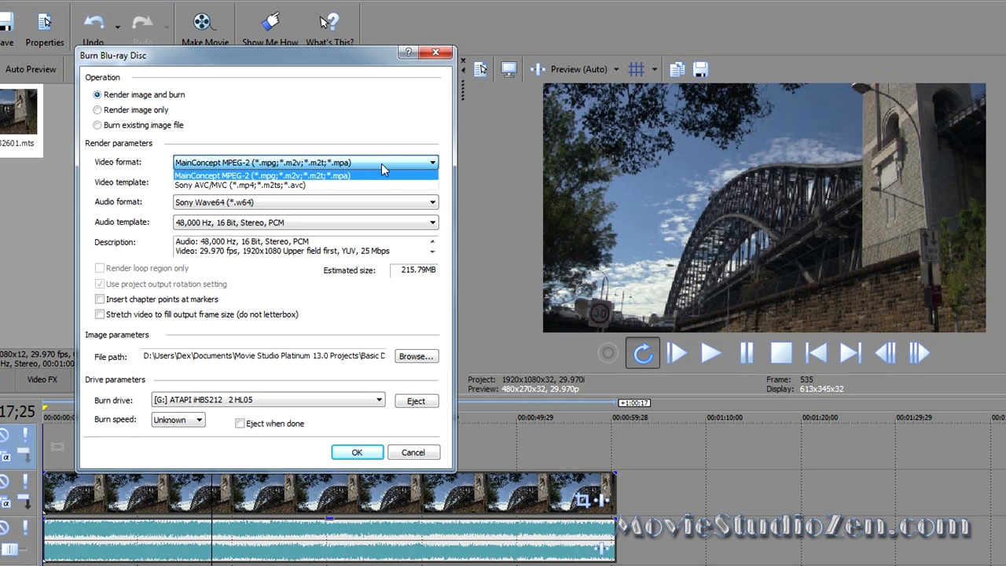
{"action": "mouse_move", "coordinate": [305, 186]}
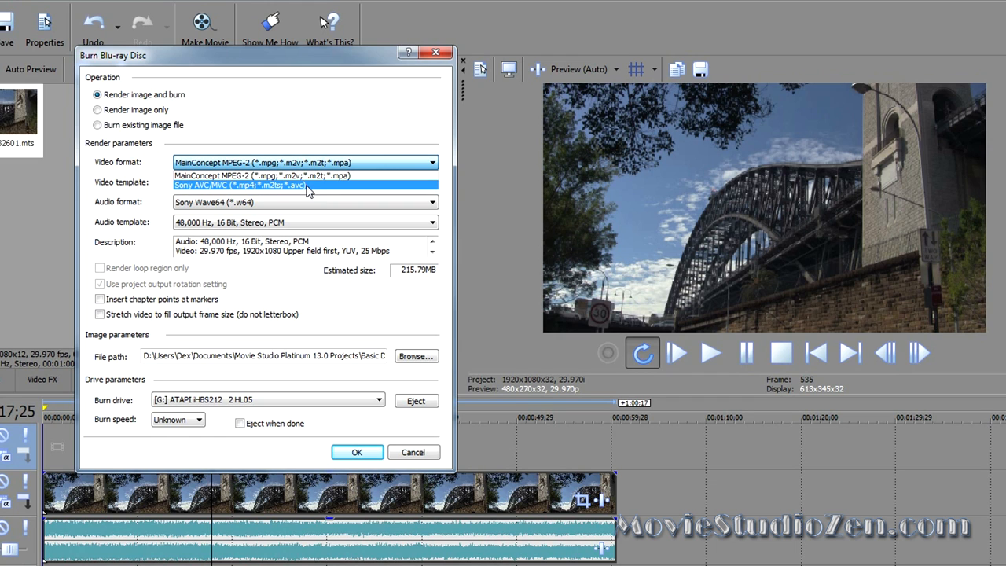
{"action": "mouse_move", "coordinate": [305, 176]}
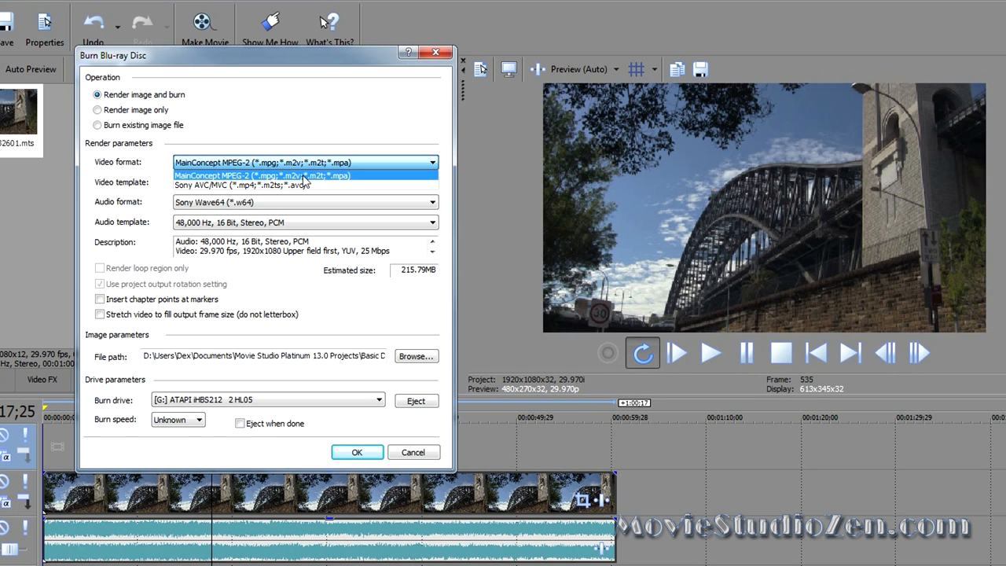
{"action": "left_click", "coordinate": [302, 176]}
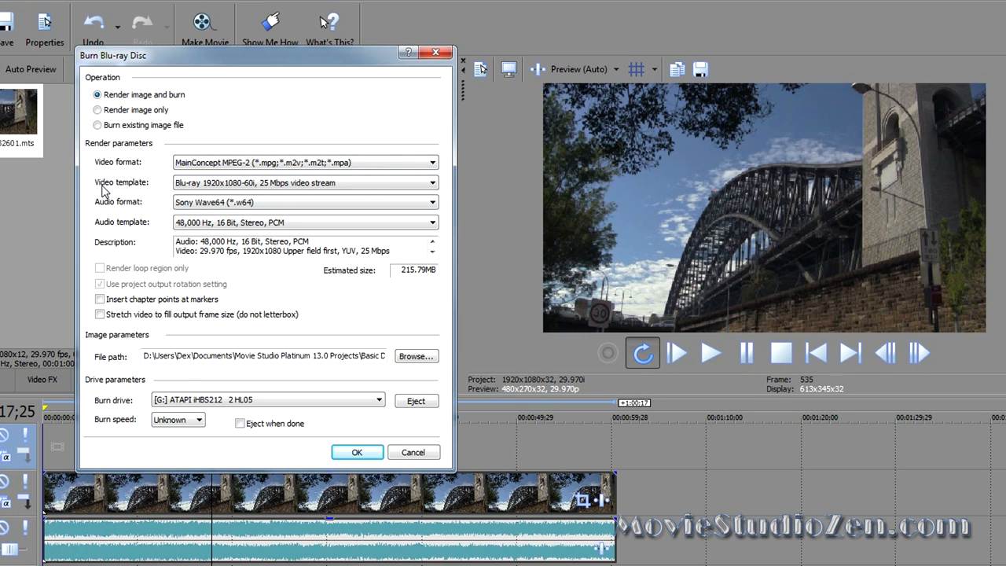
{"action": "left_click", "coordinate": [431, 183]}
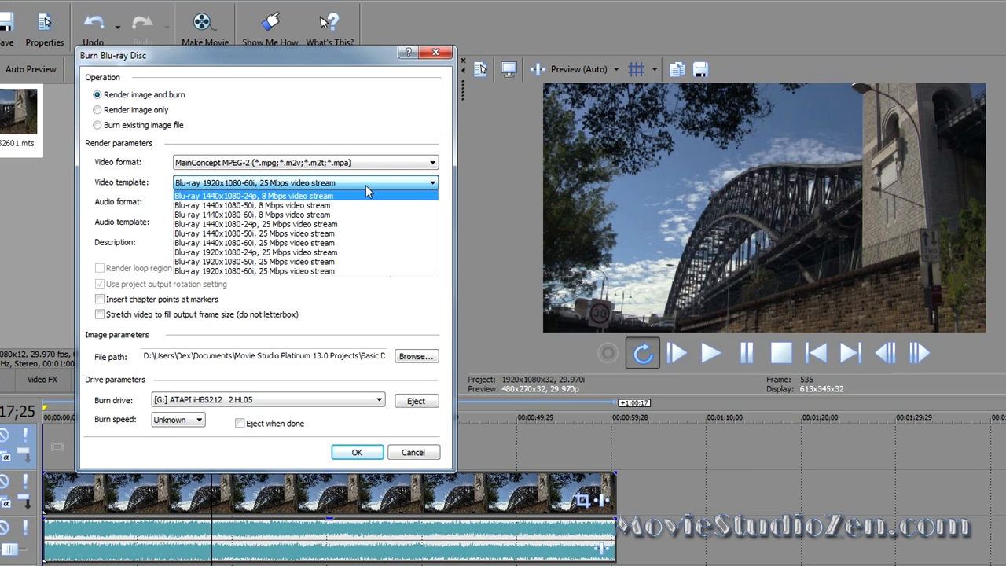
{"action": "mouse_move", "coordinate": [313, 202]}
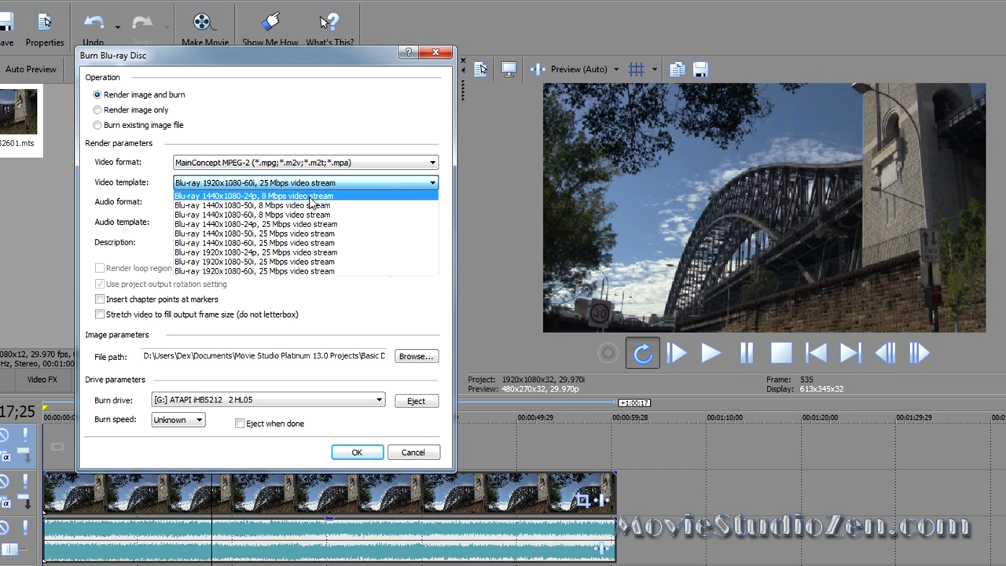
{"action": "mouse_move", "coordinate": [279, 270]}
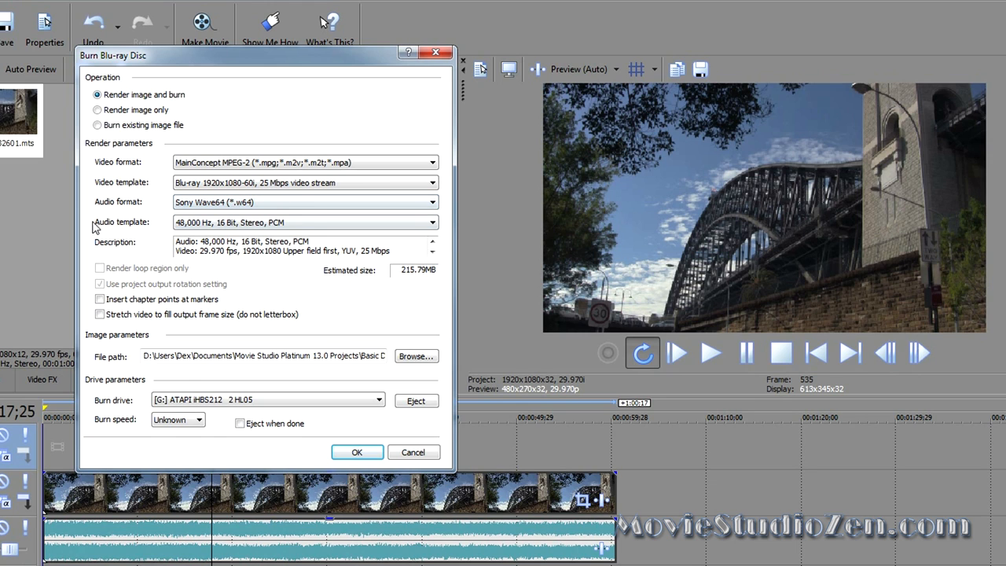
{"action": "mouse_move", "coordinate": [330, 221]}
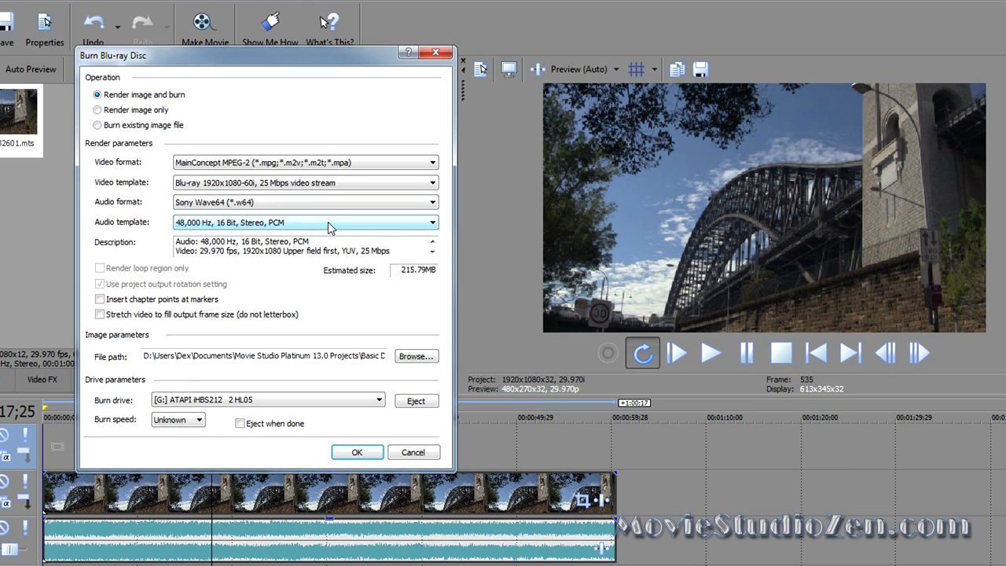
{"action": "mouse_move", "coordinate": [322, 329]}
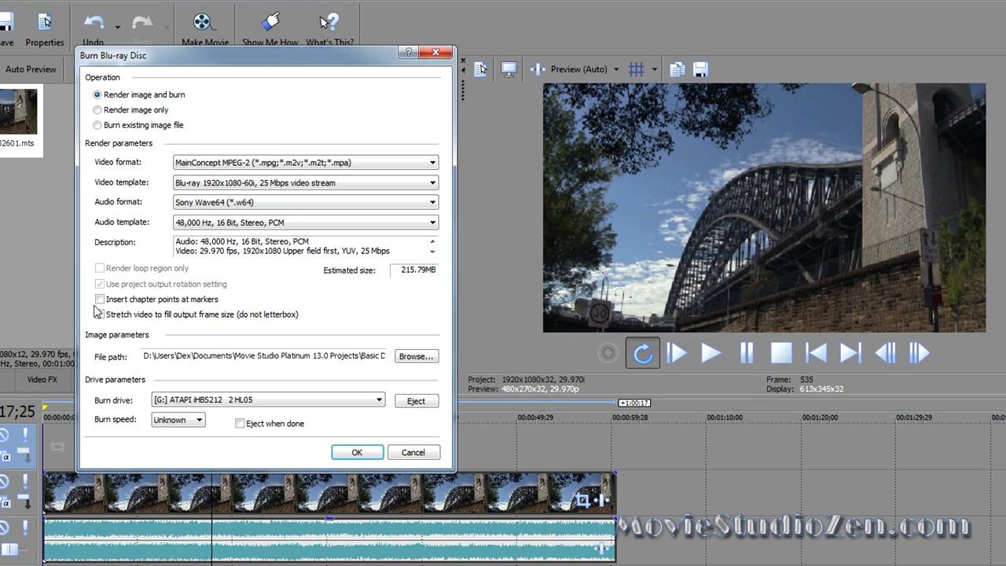
{"action": "left_click", "coordinate": [100, 299]}
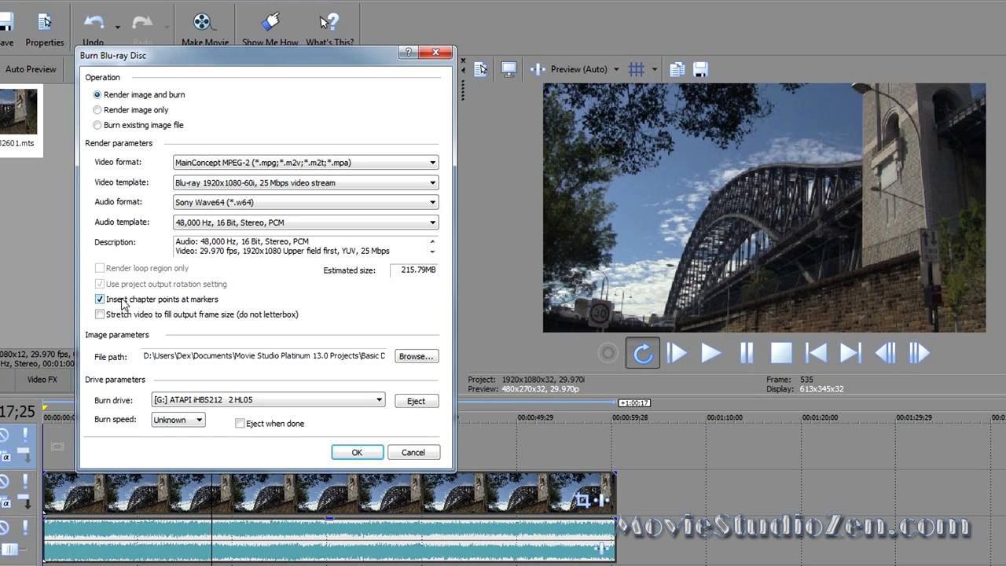
{"action": "left_click", "coordinate": [101, 299]}
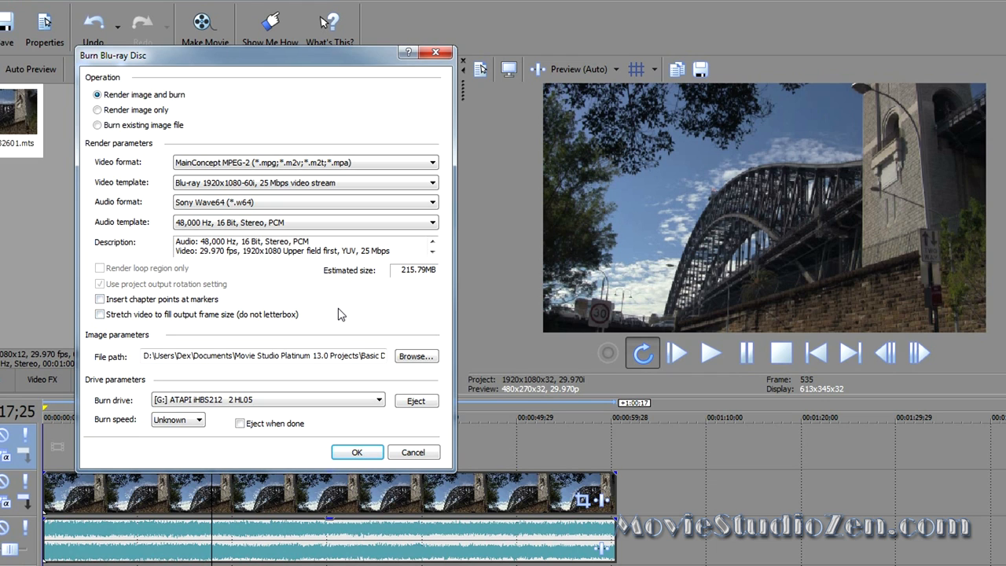
{"action": "mouse_move", "coordinate": [220, 429]}
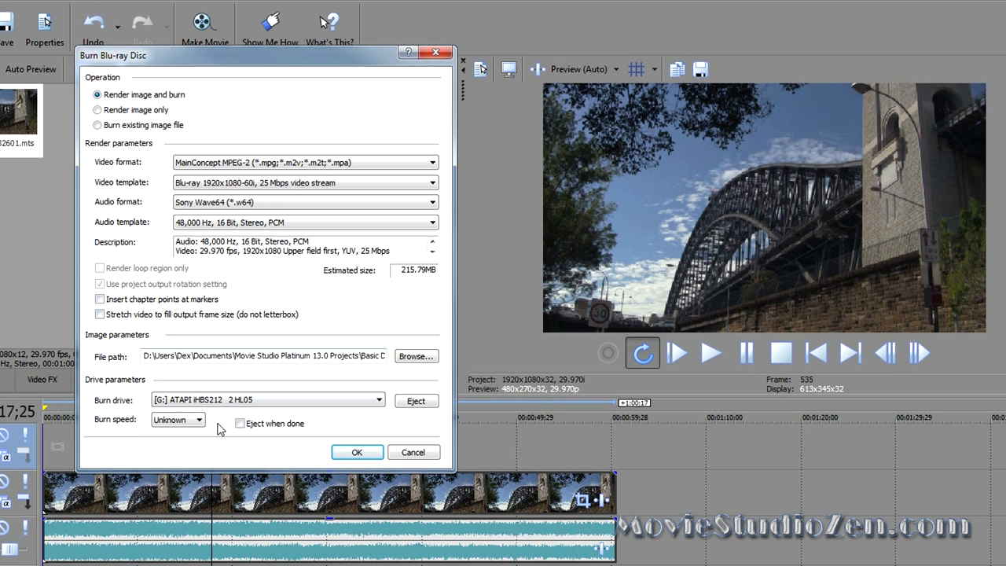
{"action": "mouse_move", "coordinate": [475, 409]}
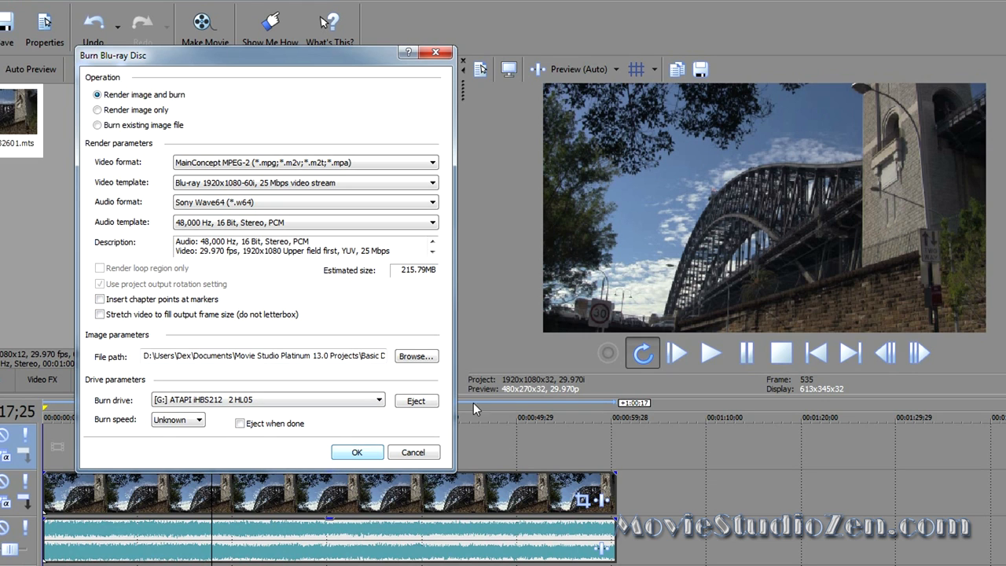
{"action": "mouse_move", "coordinate": [511, 409]}
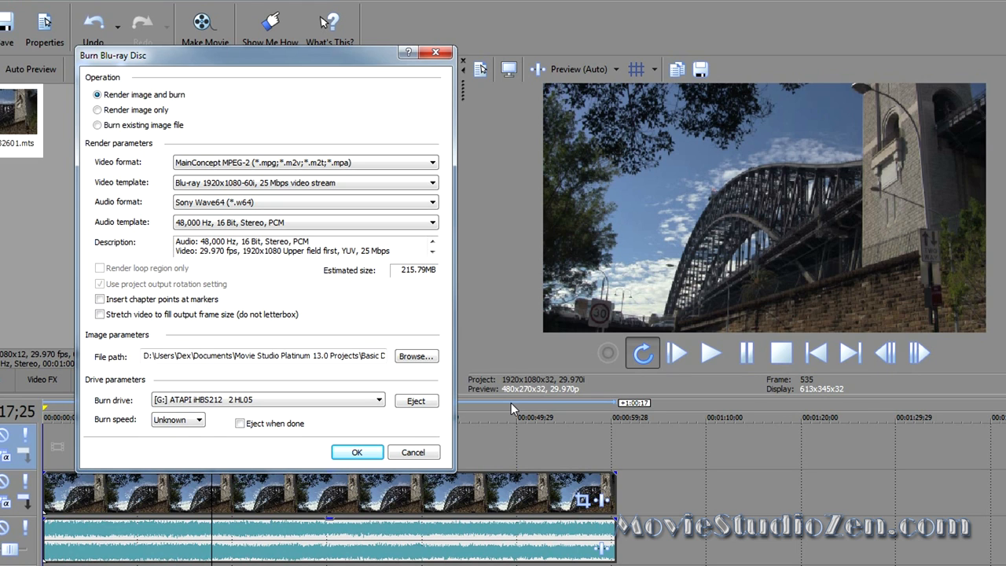
{"action": "mouse_move", "coordinate": [412, 453]}
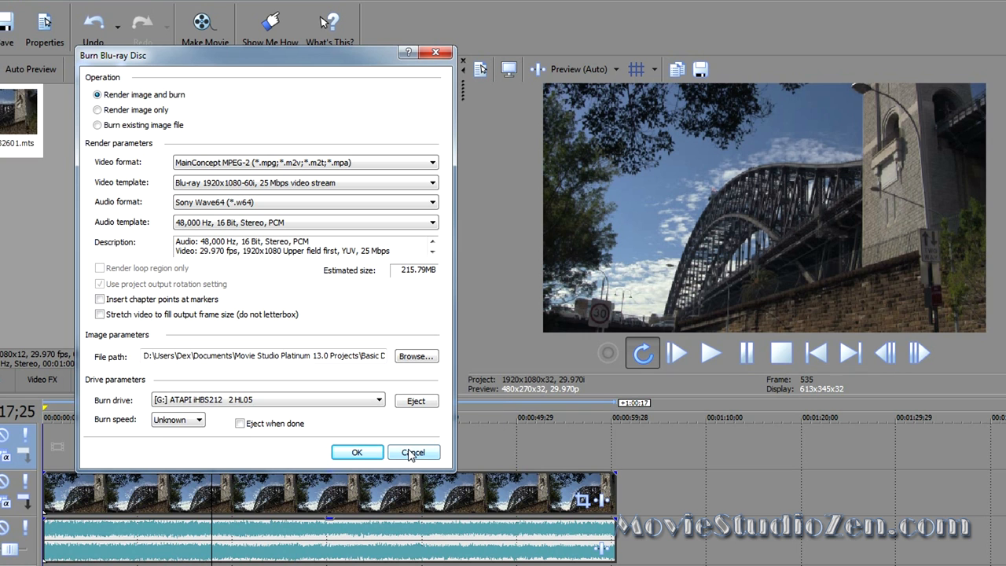